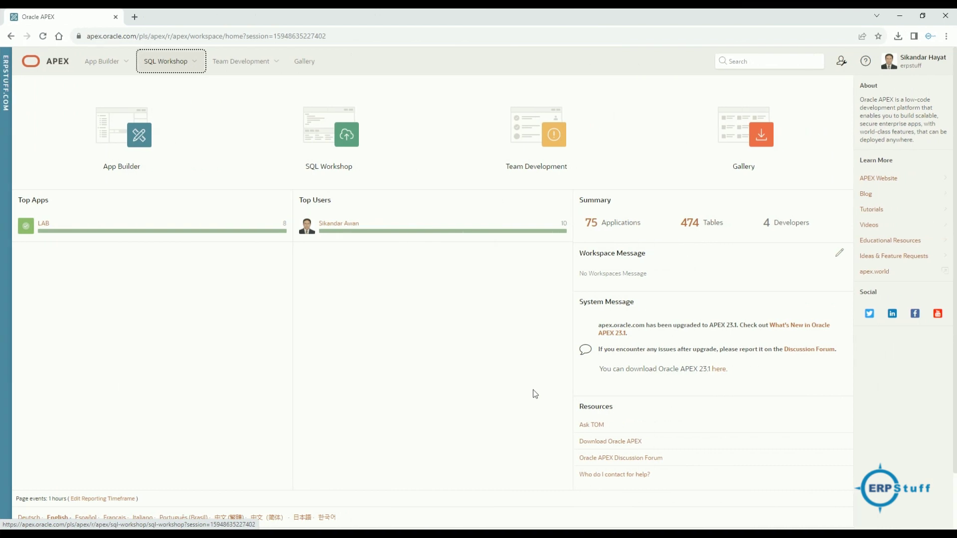
mouse_move(395, 202)
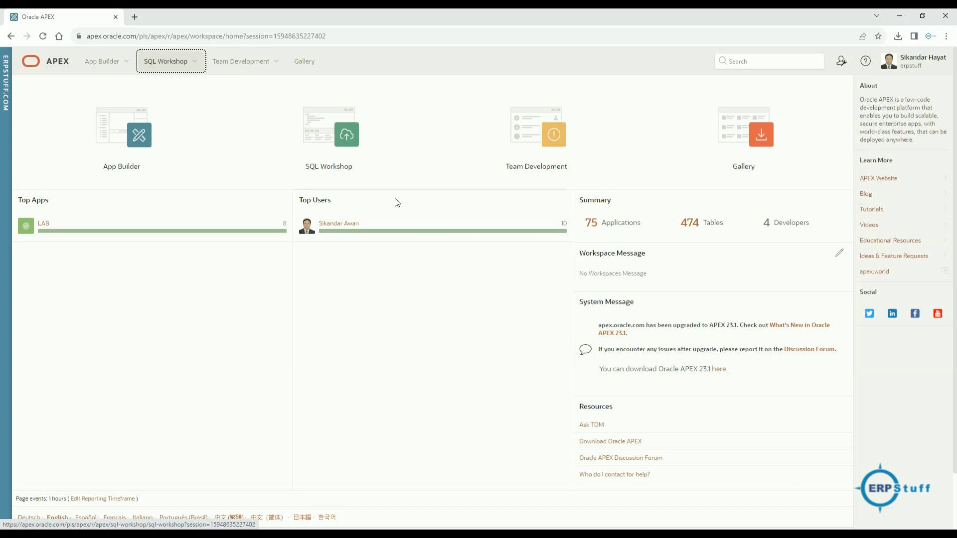
mouse_move(412, 311)
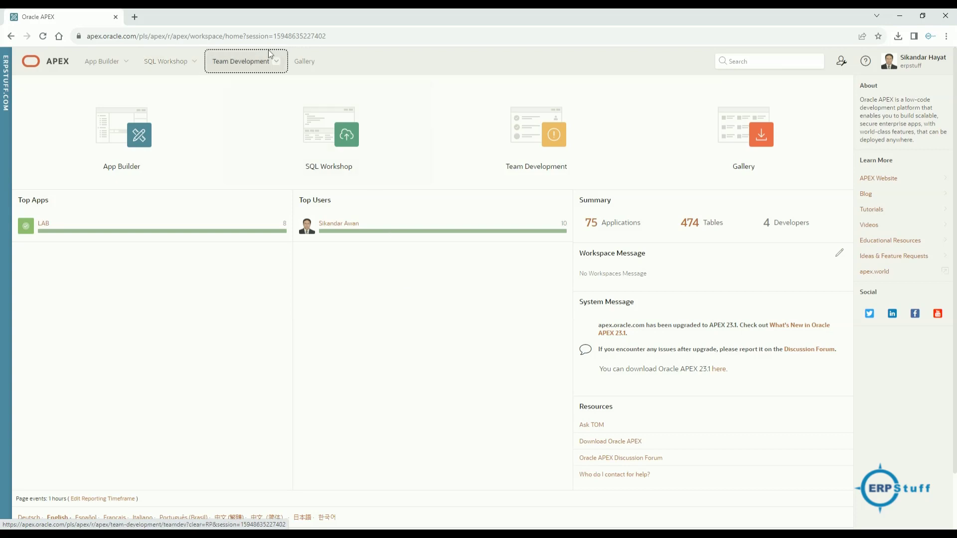
mouse_move(940, 131)
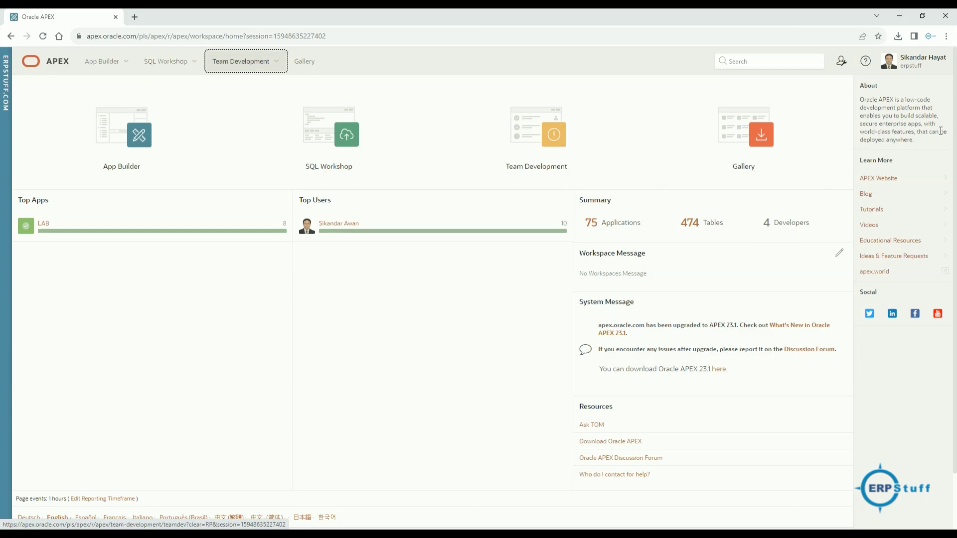
- Check the Oracle APEX version details, selecting build number 23.1.3
left_click(865, 61)
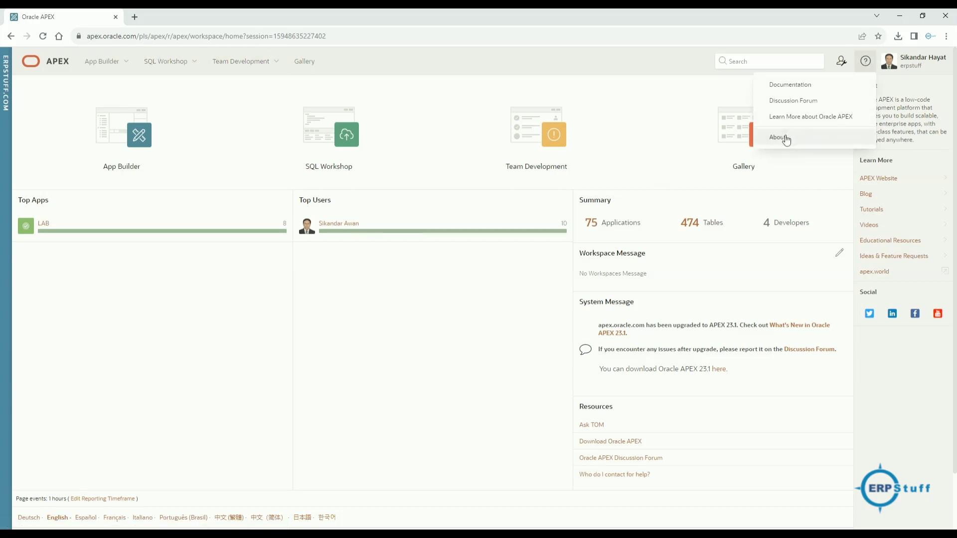
left_click(778, 136)
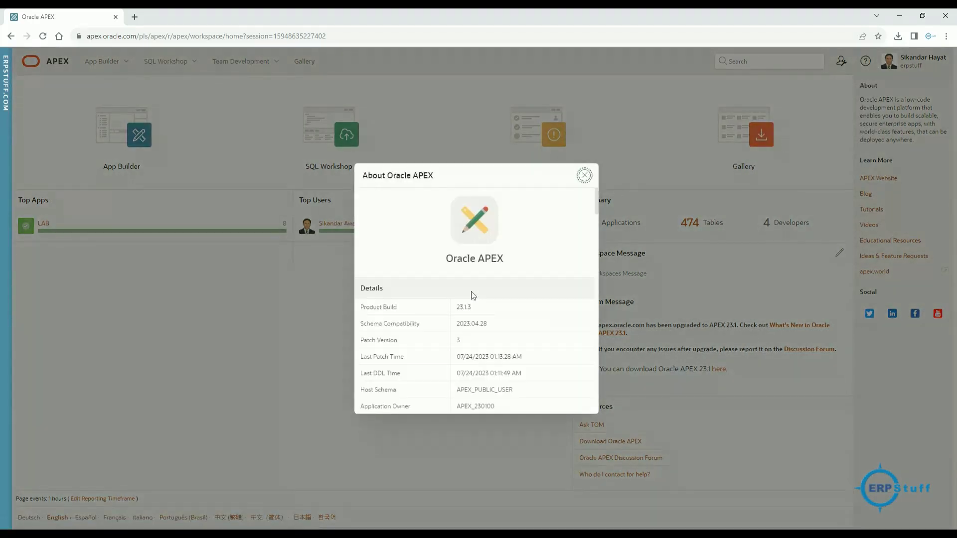
double_click(463, 307)
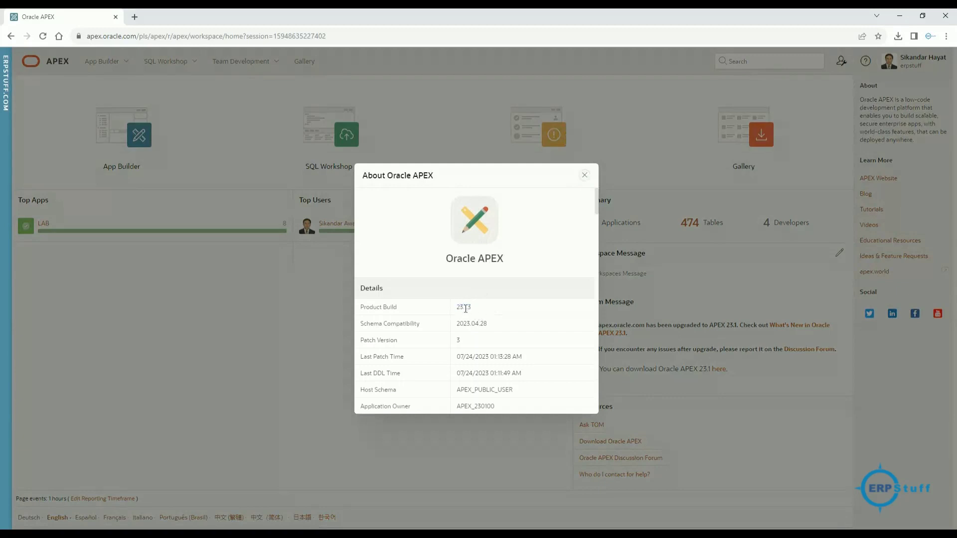
mouse_move(483, 315)
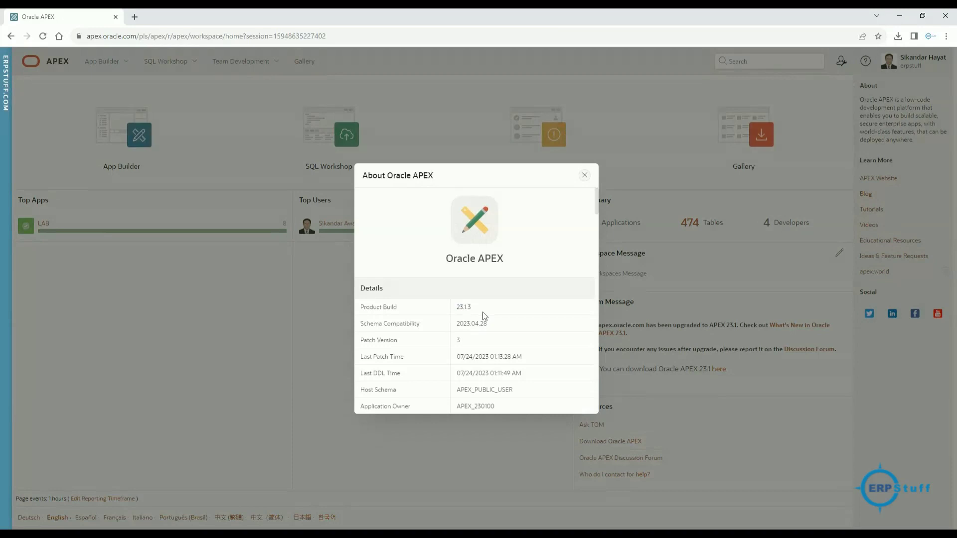
left_click(584, 175)
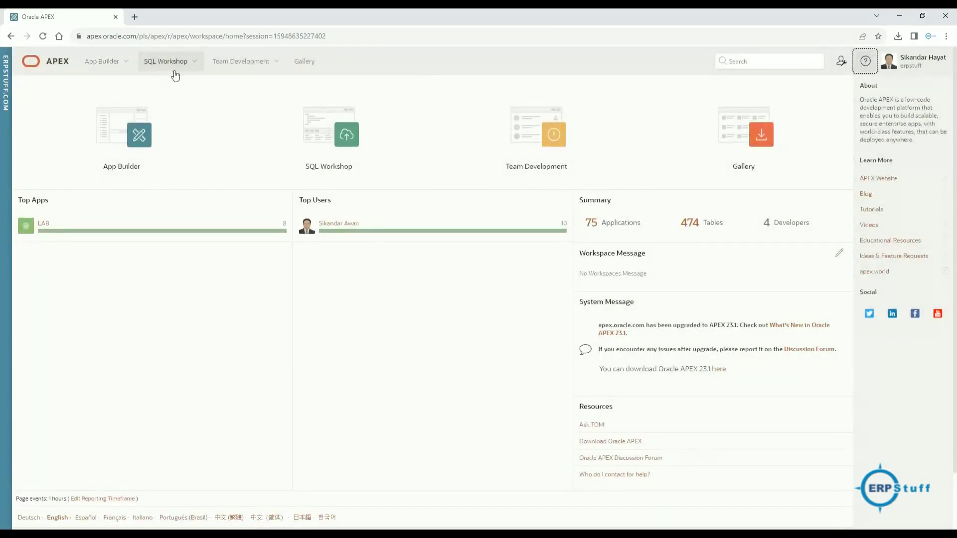
- Start Methods on Tables with package name EBA_PROJECTS_API and continue
left_click(166, 60)
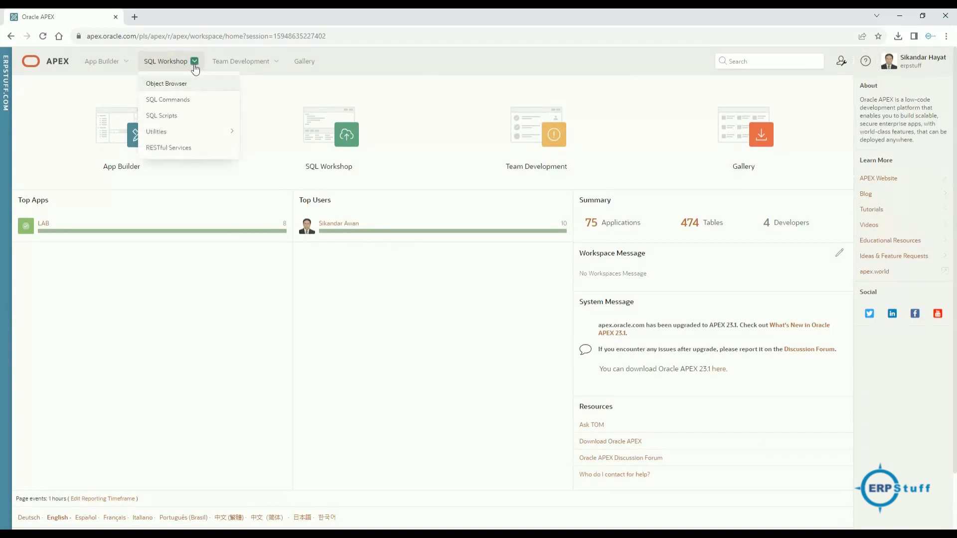
mouse_move(156, 131)
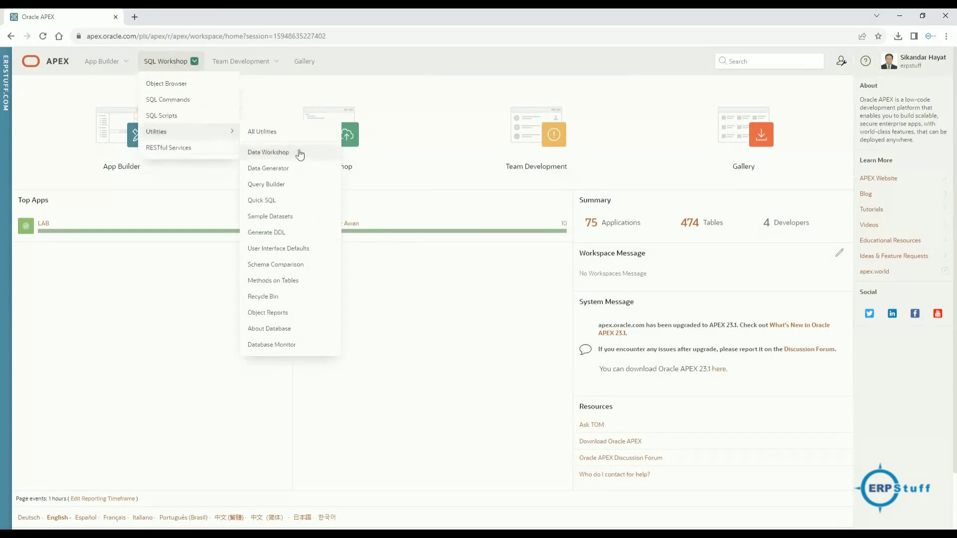
mouse_move(273, 280)
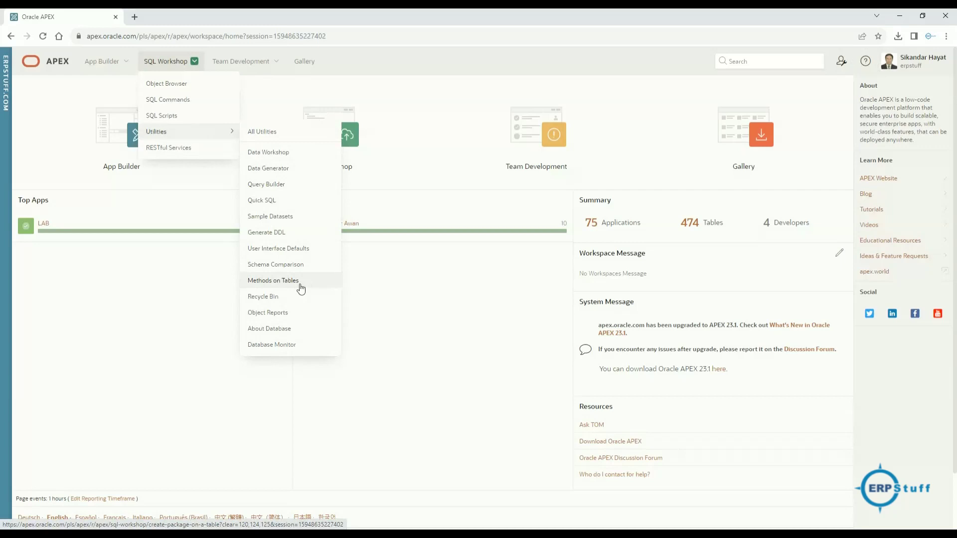
left_click(273, 280)
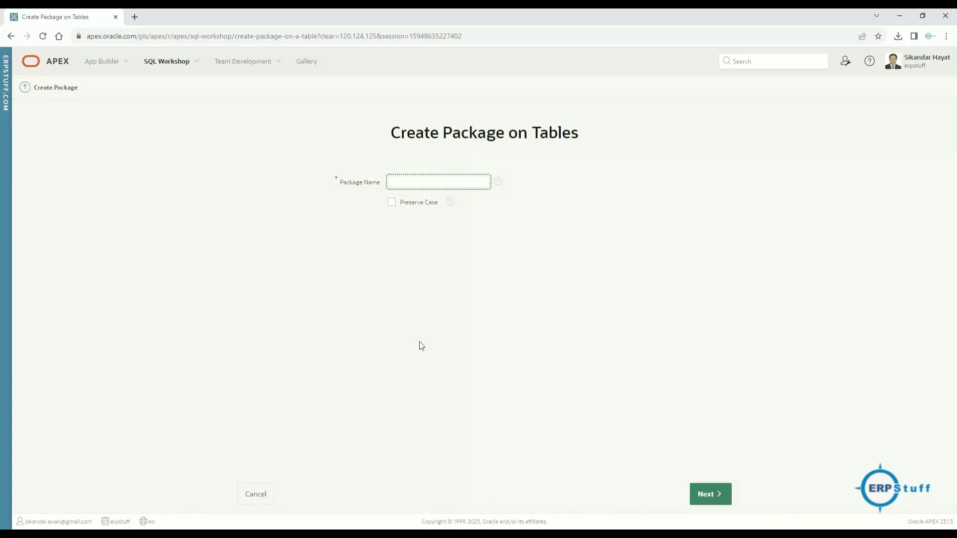
type("EBA_PROJECTS_AP")
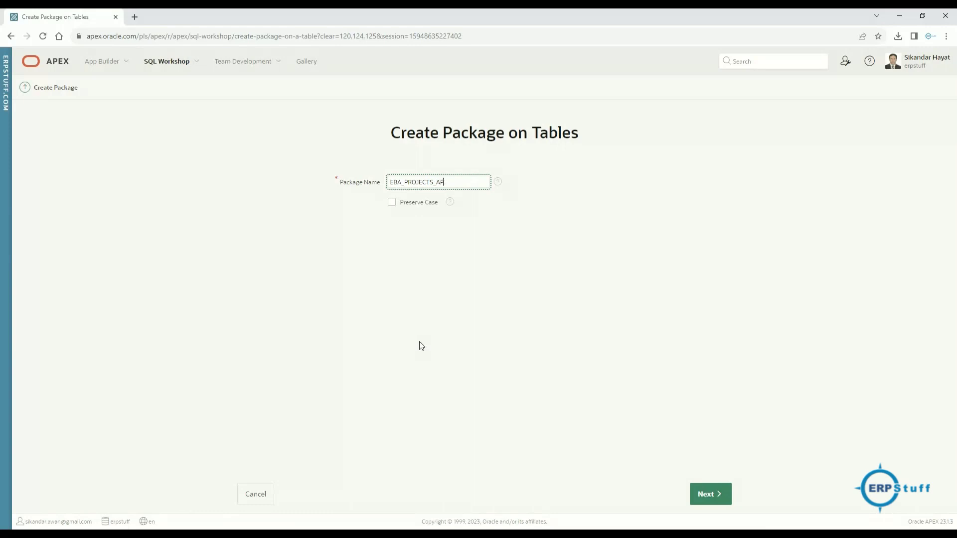
type("I")
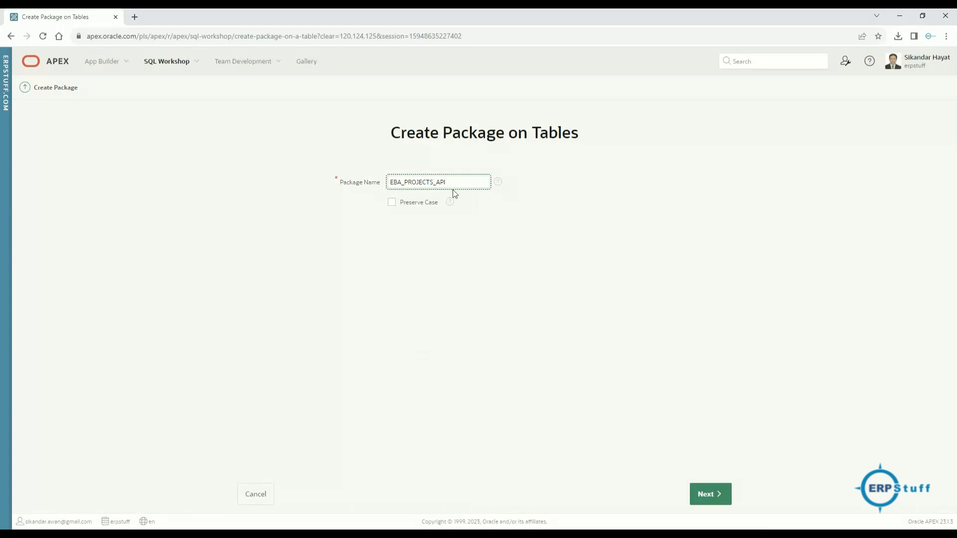
mouse_move(769, 420)
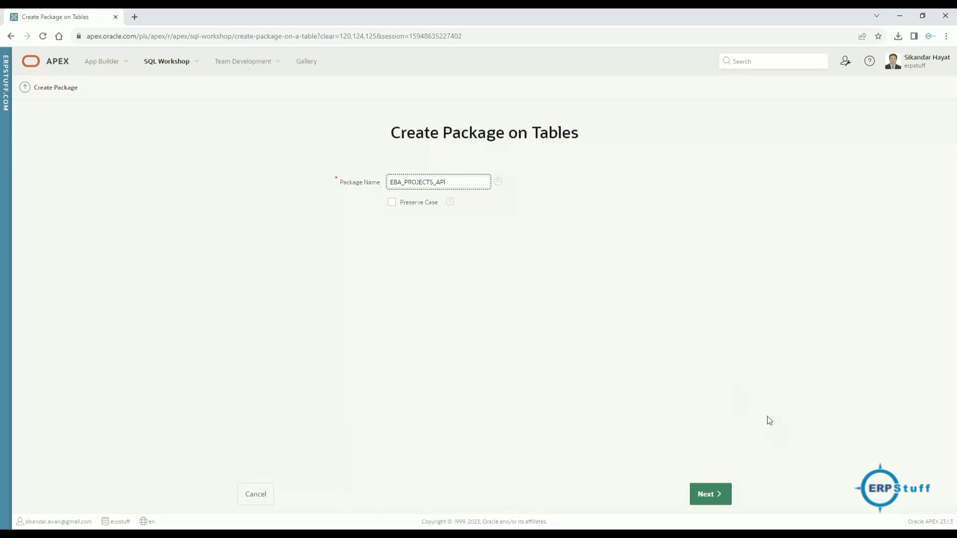
left_click(709, 494)
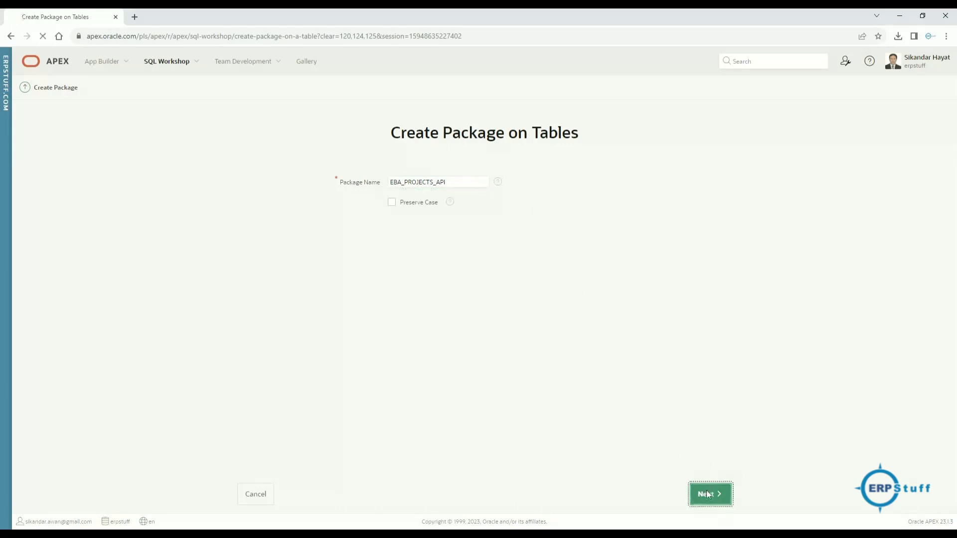
- Search for EBA_PROJECTS, pick it as Table 1, and continue
left_click(710, 494)
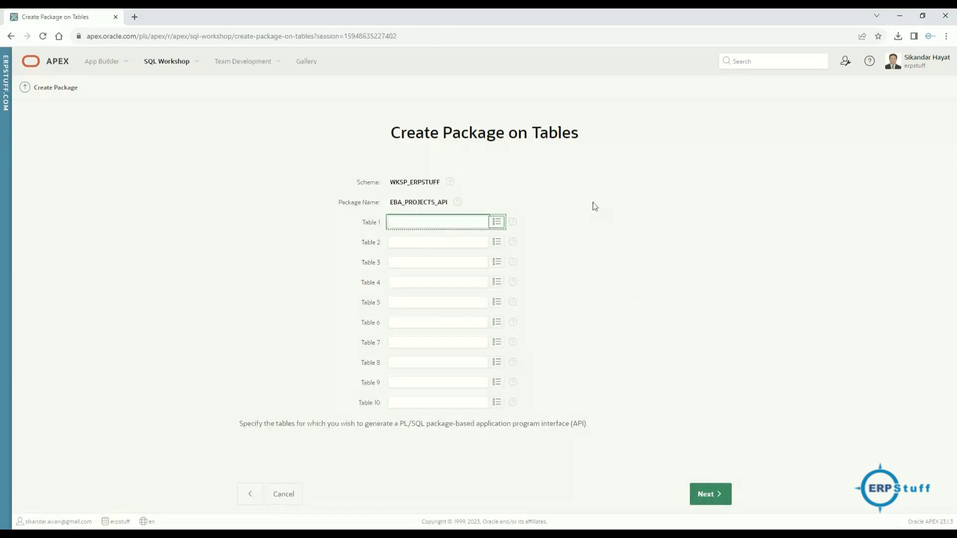
left_click(437, 222)
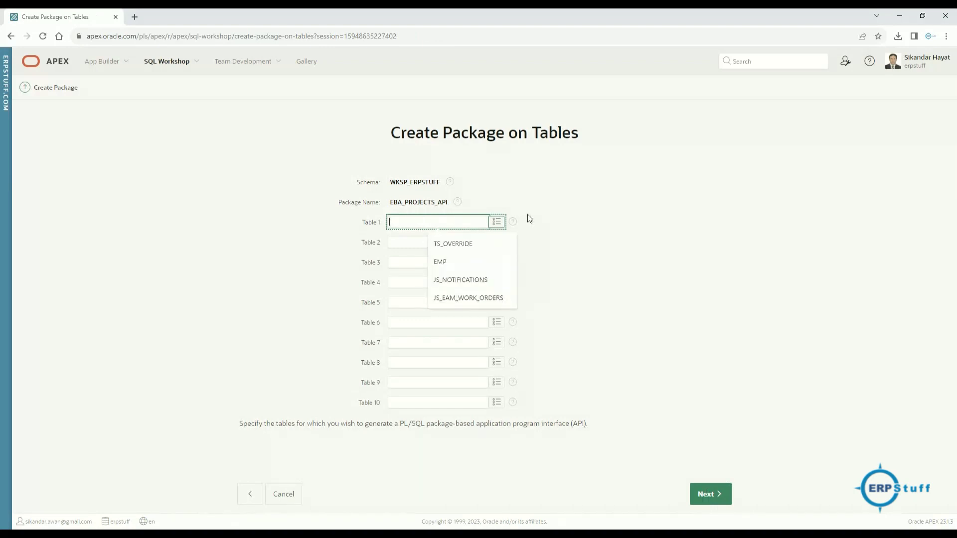
left_click(496, 222)
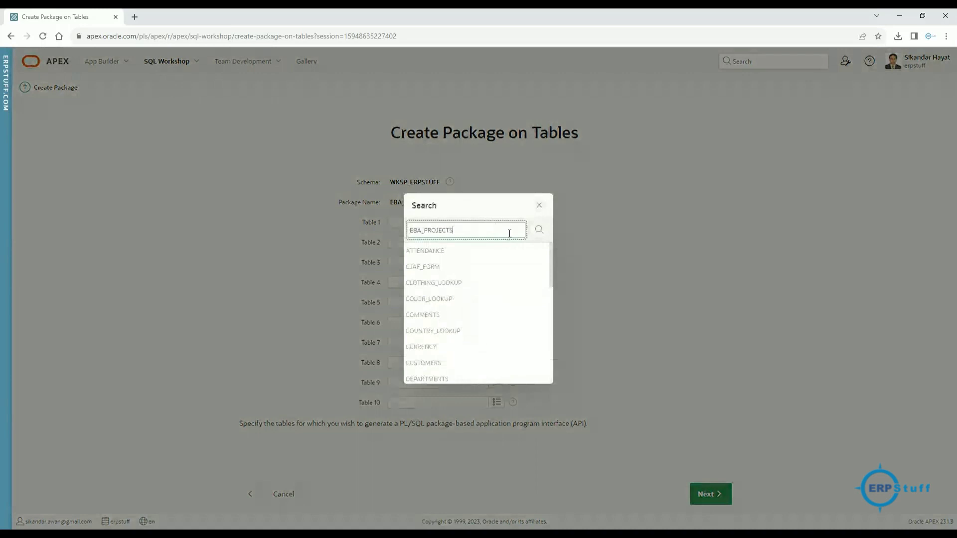
left_click(539, 229)
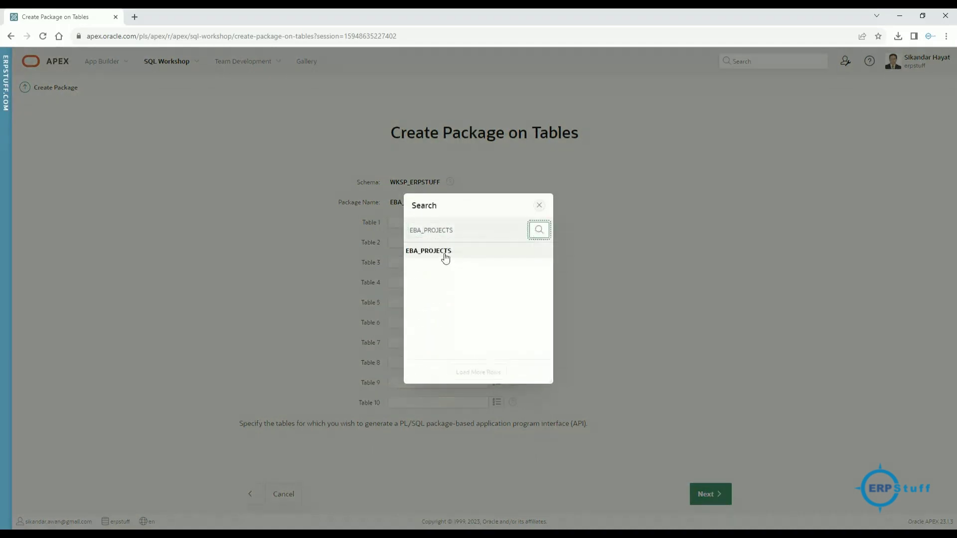
left_click(428, 251)
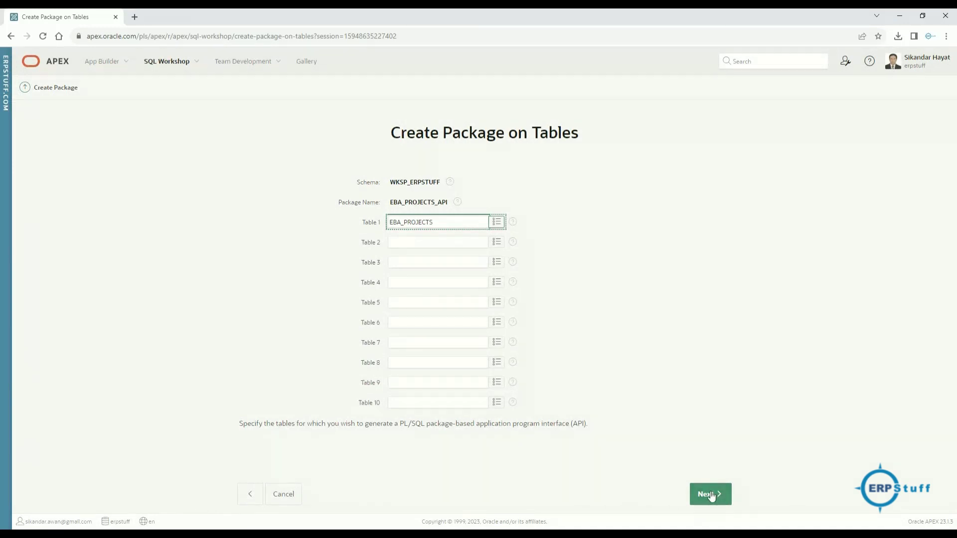
left_click(710, 494)
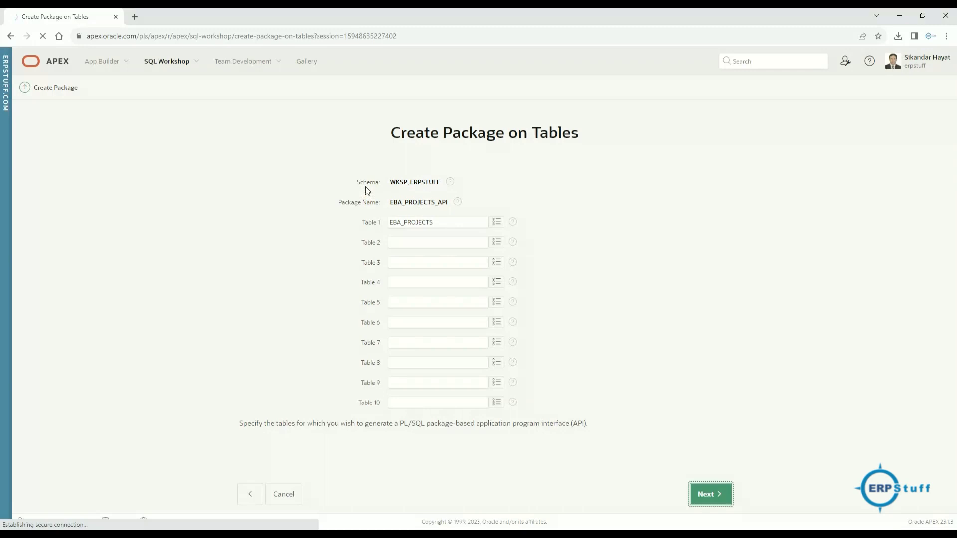
- Review the ins, upd, del and get EBA_PROJECTS subprograms, then create the package
left_click(709, 494)
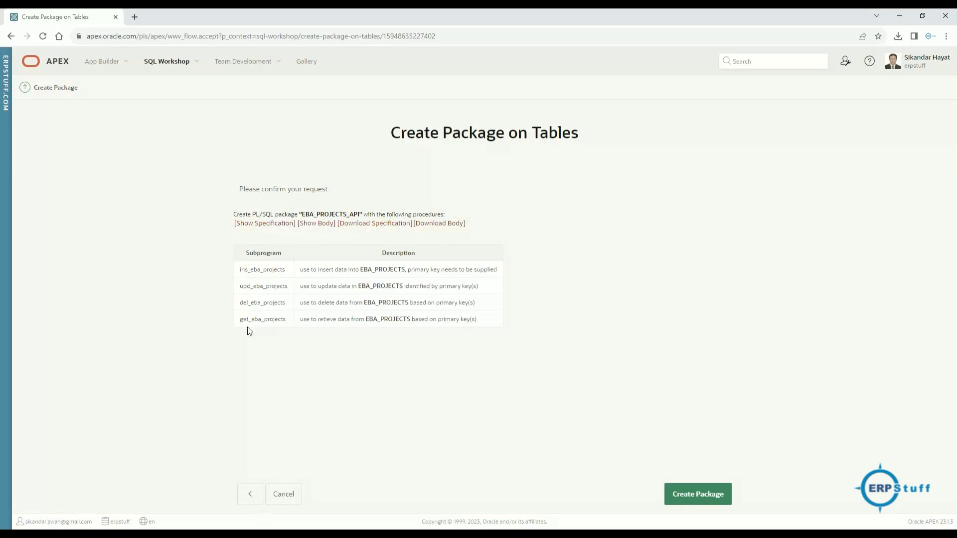
mouse_move(266, 330)
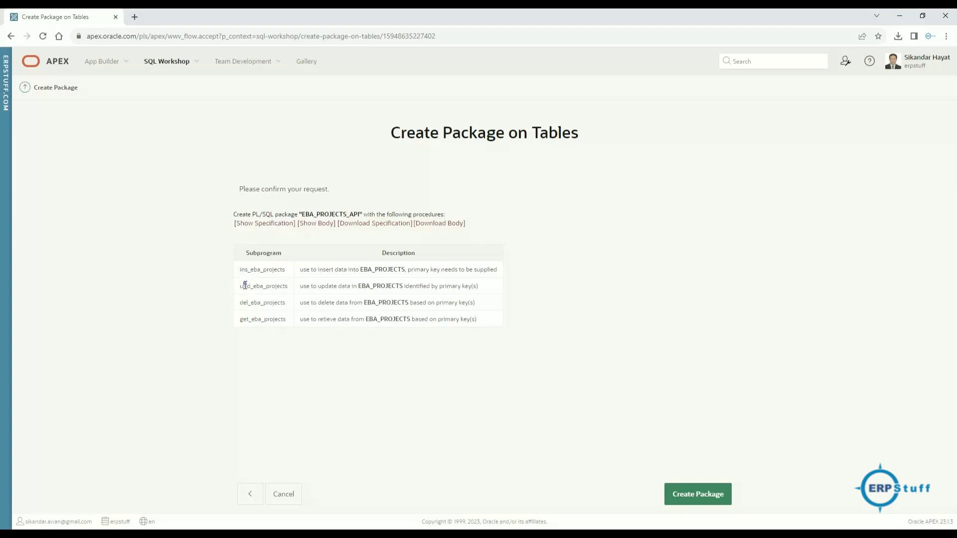
double_click(244, 302)
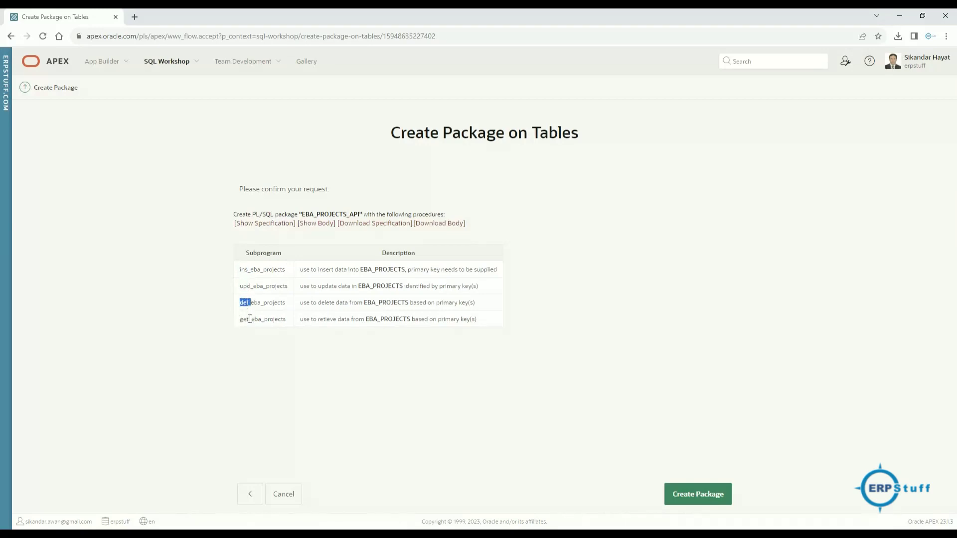
double_click(244, 318)
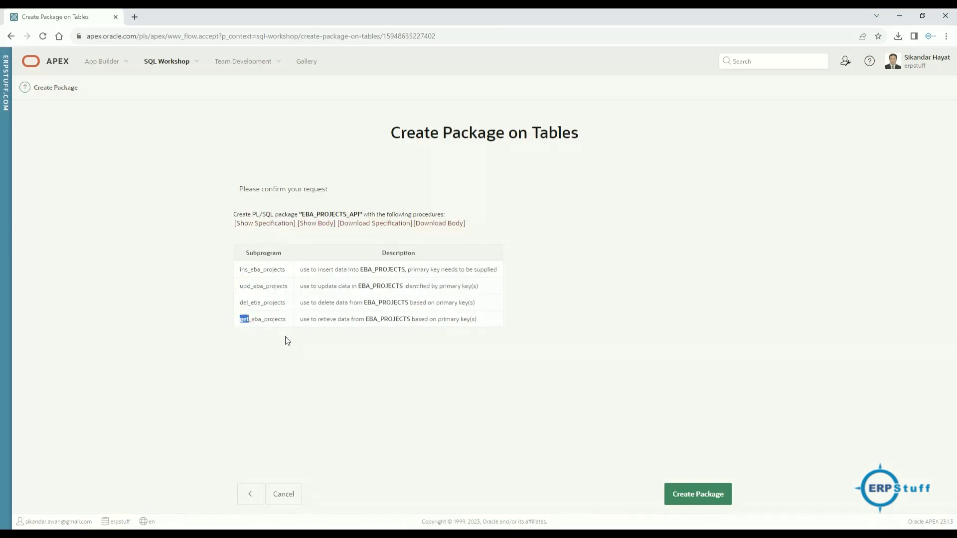
mouse_move(560, 352)
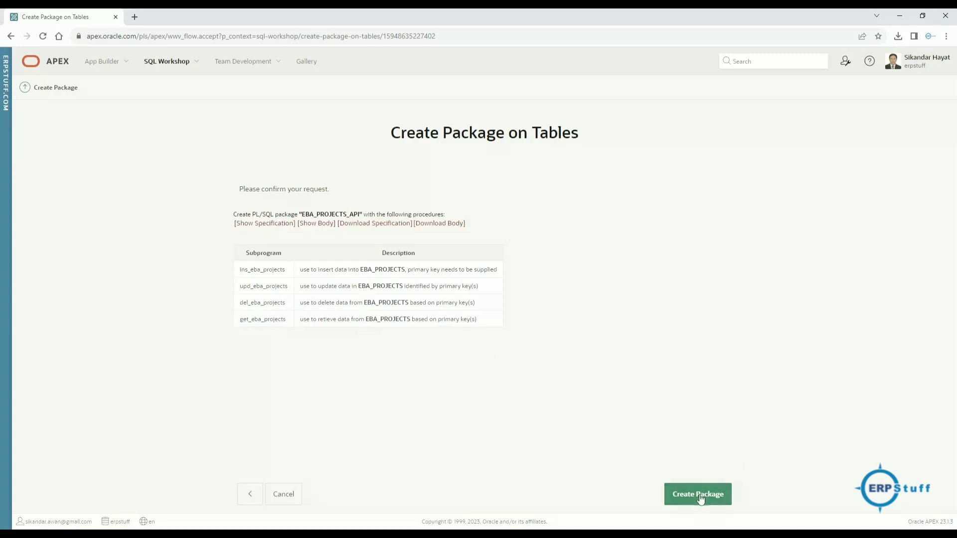
left_click(697, 494)
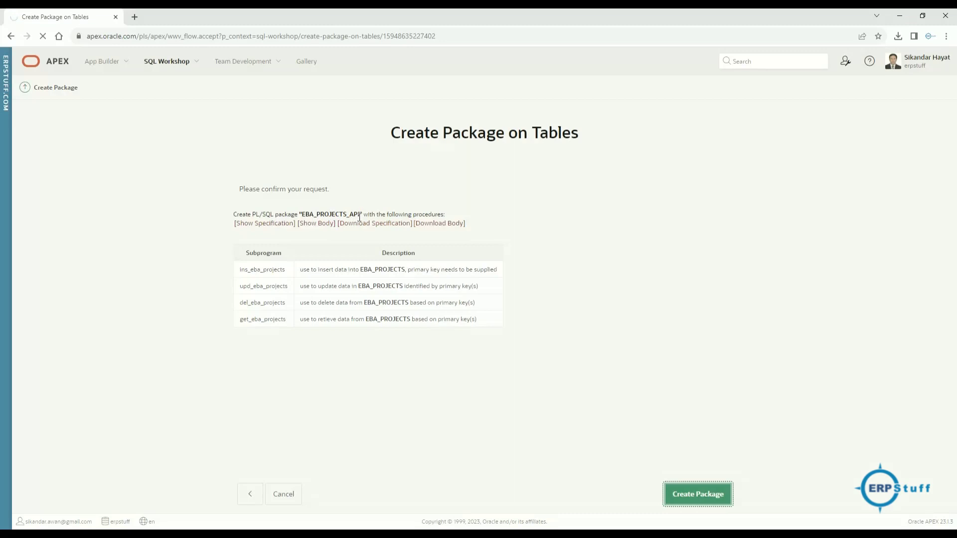
- Scroll through the EBA_PROJECTS_API specification and select the P_MD5 parameter name
left_click(697, 494)
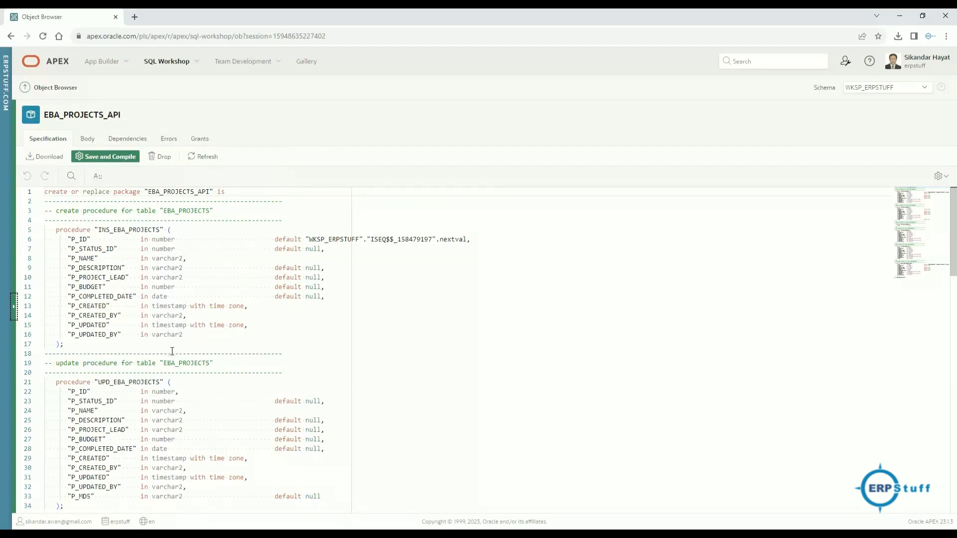
scroll("down", 3)
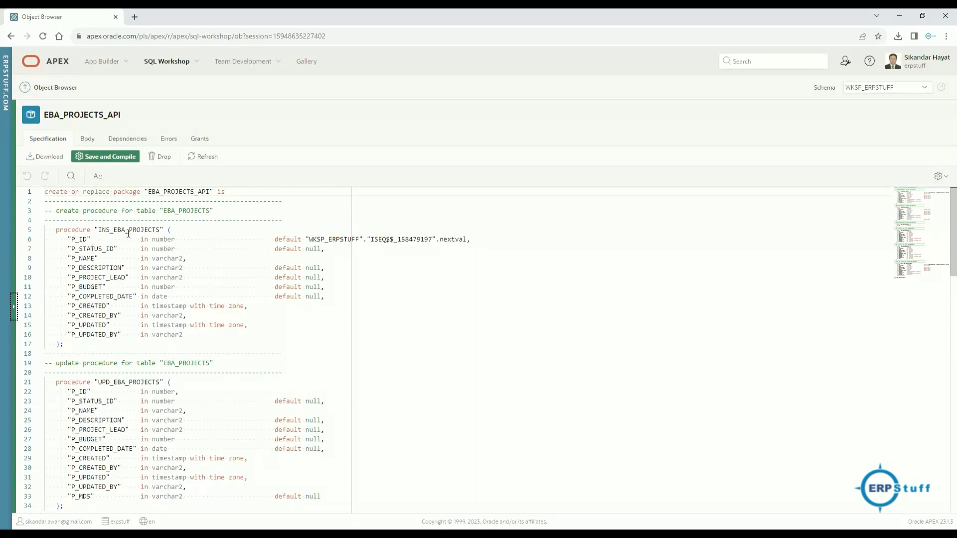
mouse_move(126, 268)
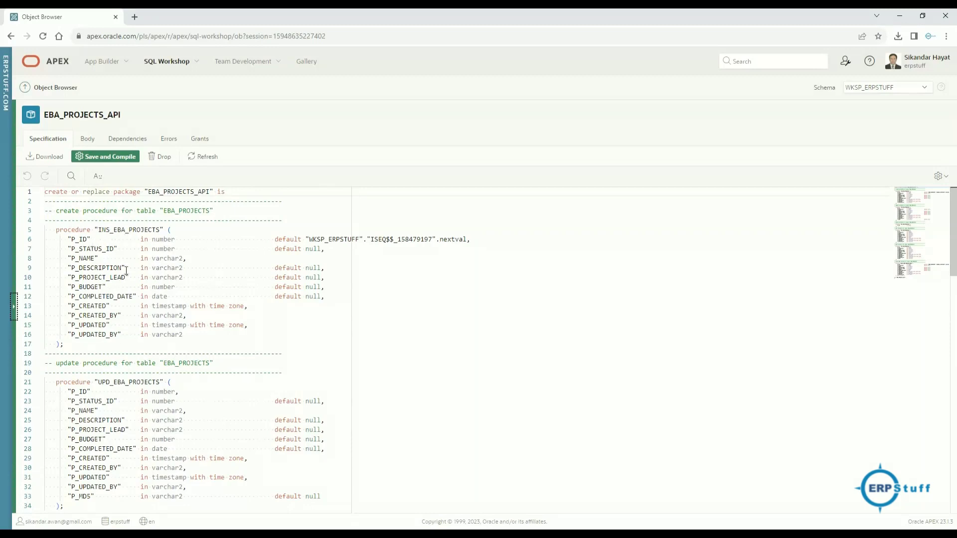
mouse_move(264, 261)
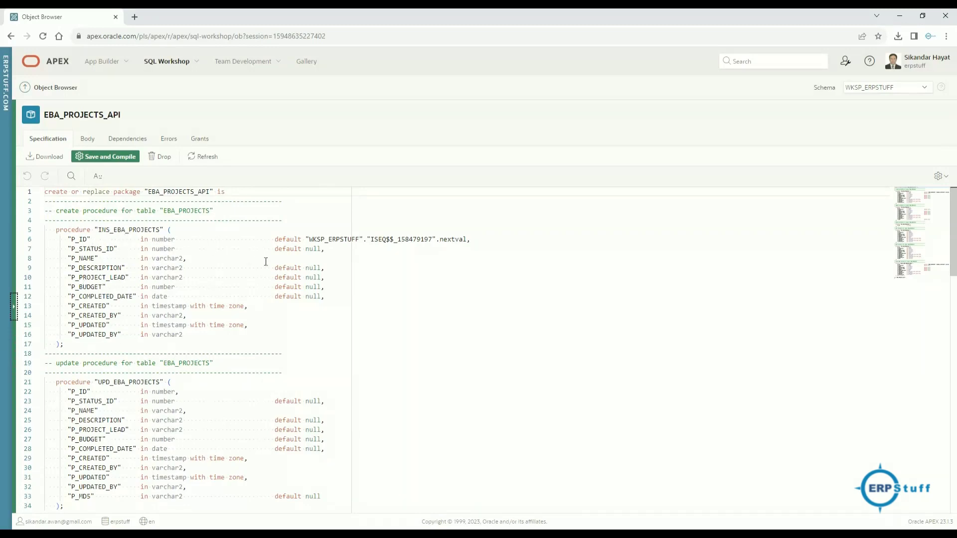
scroll("down", 3)
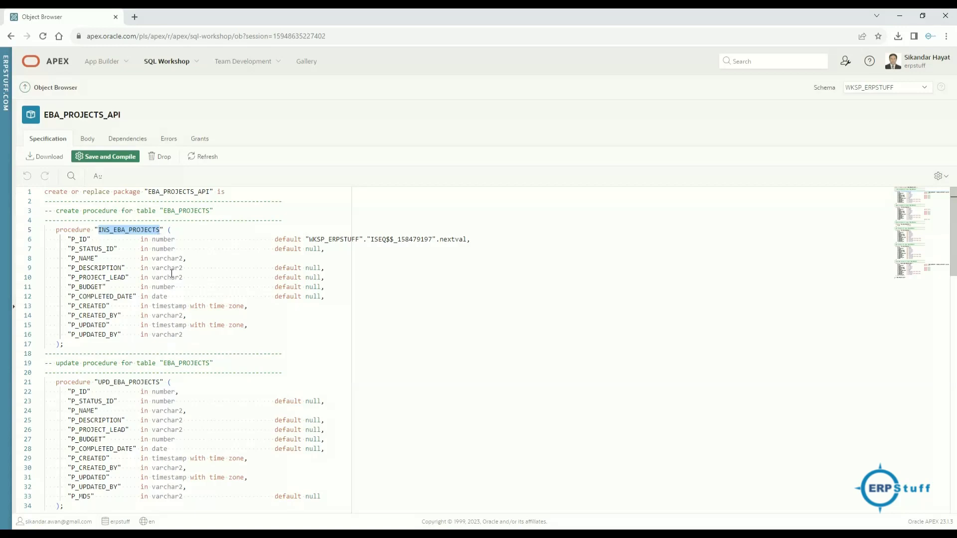
scroll("down", 3)
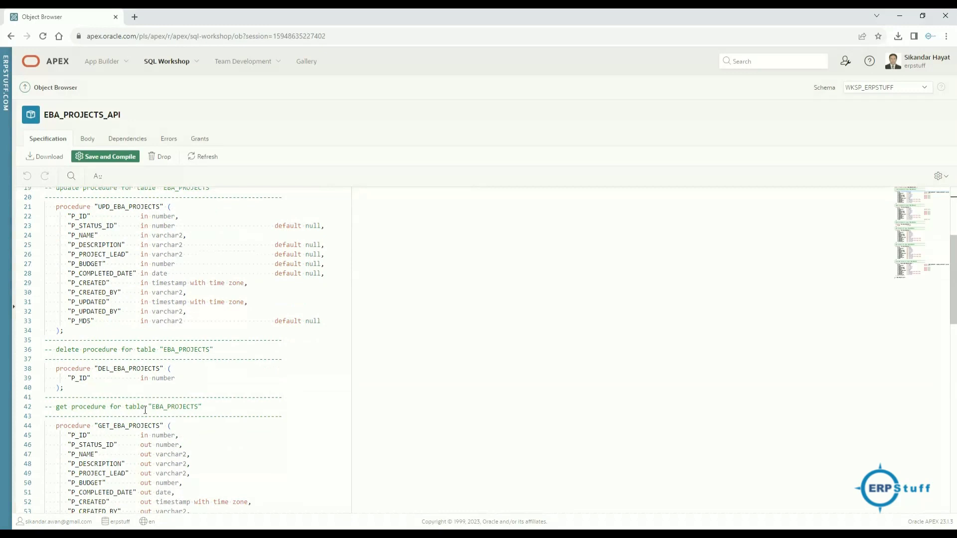
scroll("down", 3)
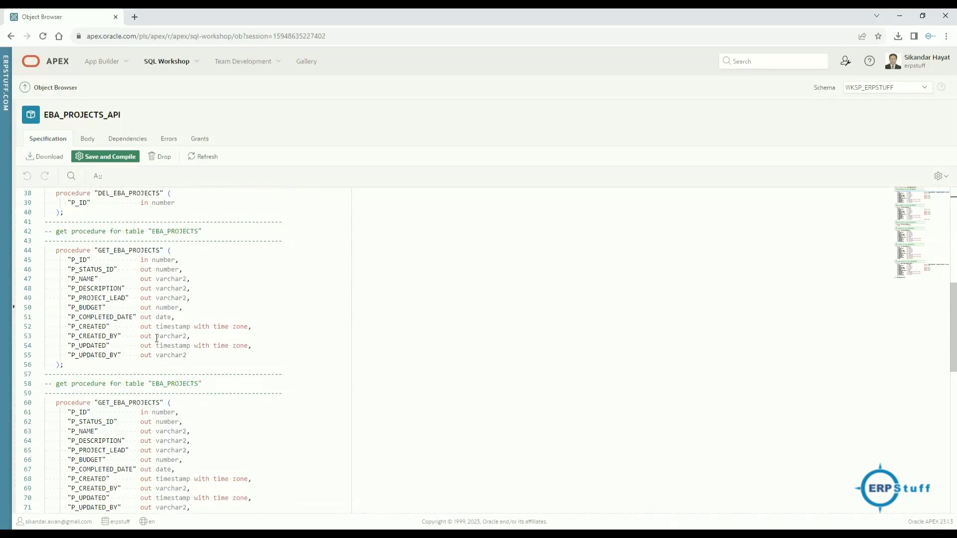
mouse_move(116, 393)
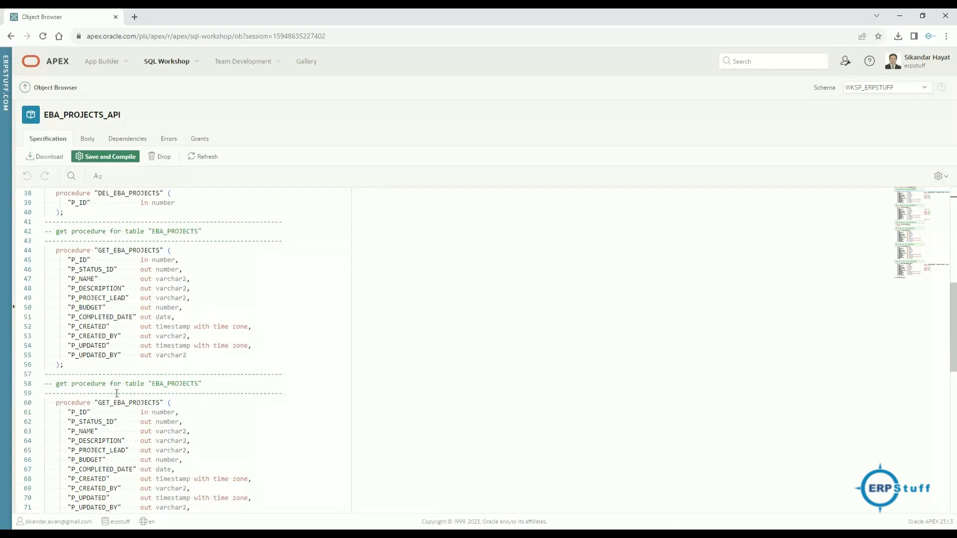
scroll("down", 3)
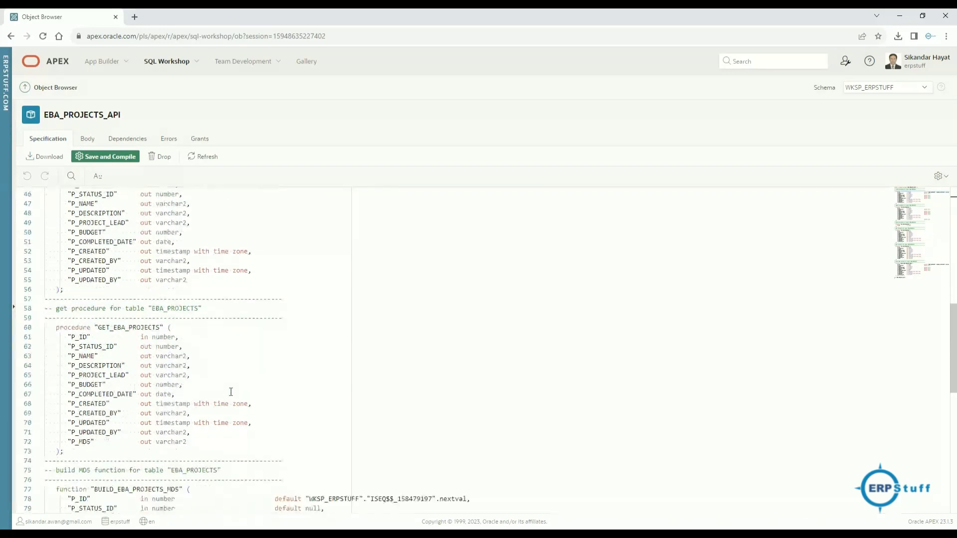
scroll("down", 3)
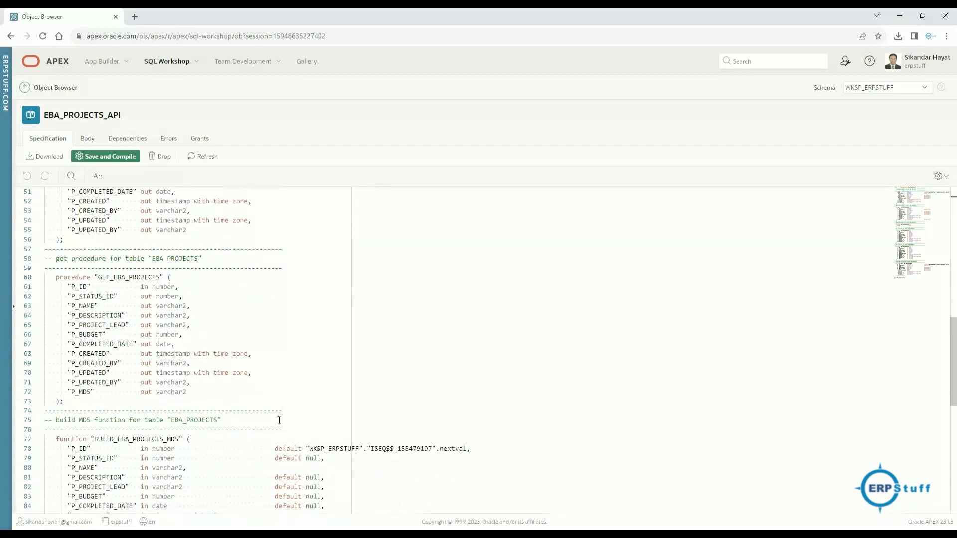
scroll("down", 3)
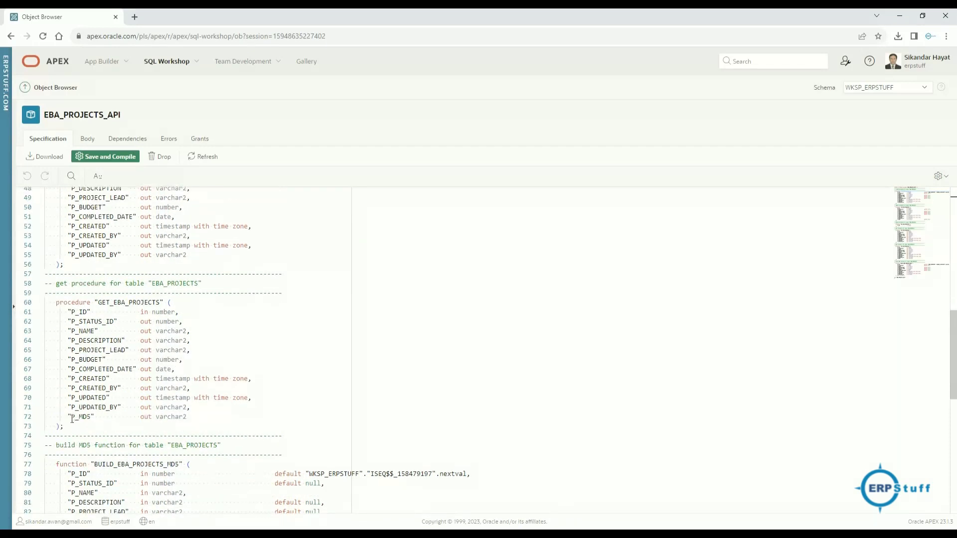
double_click(83, 417)
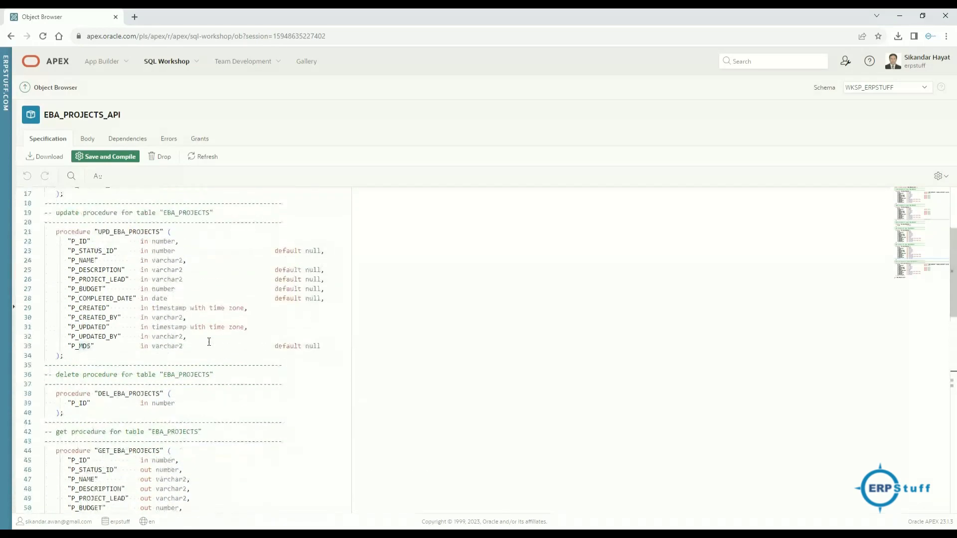
- Switch to the Body tab and highlight the P_ID parameter line of INS_EBA_PROJECTS
left_click(85, 139)
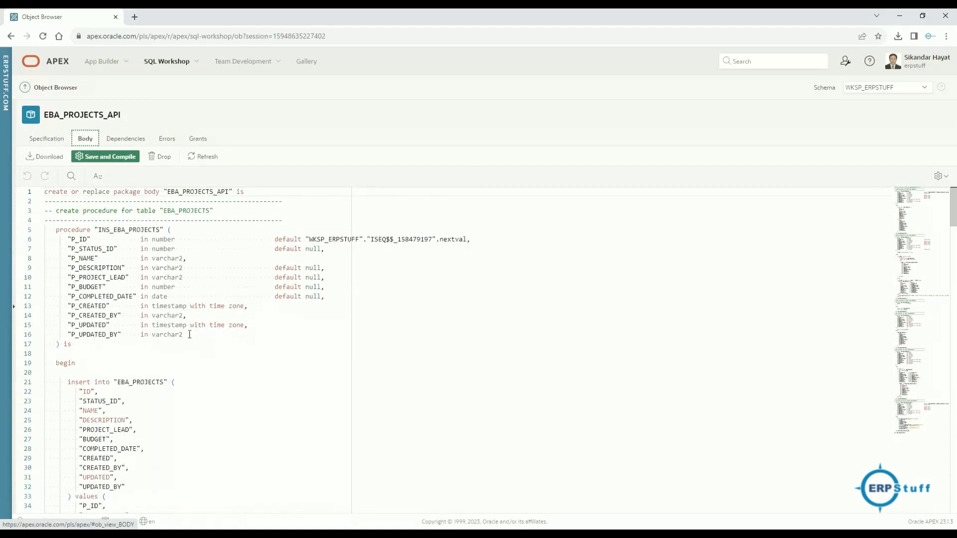
mouse_move(142, 301)
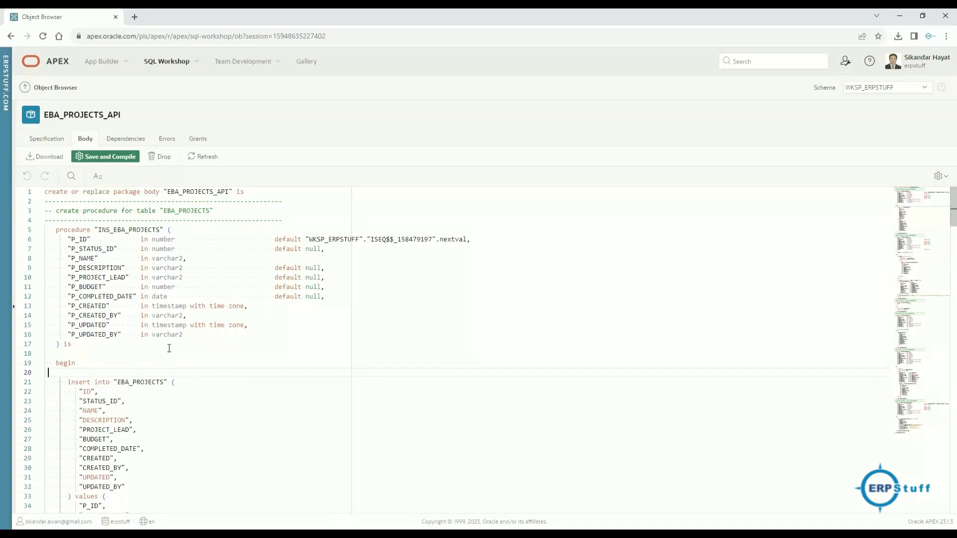
mouse_move(175, 383)
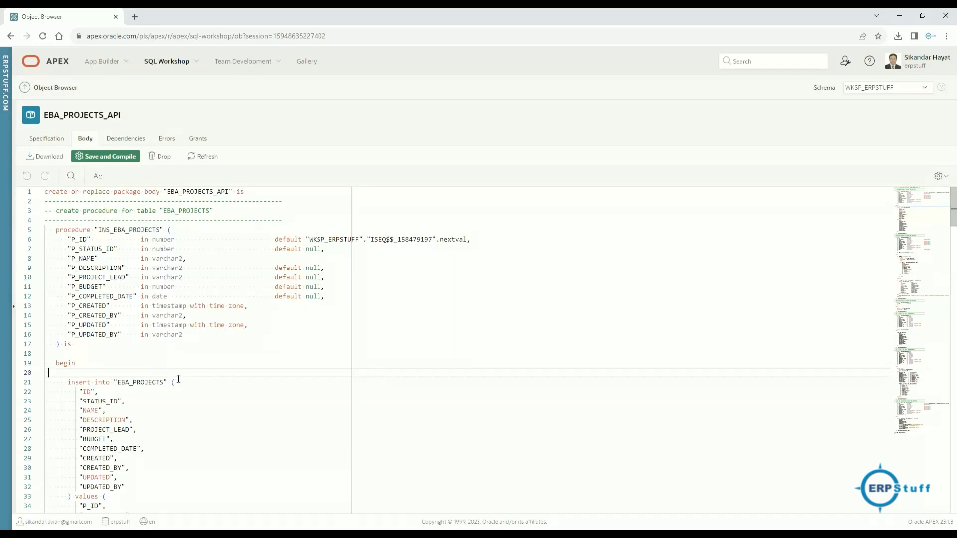
mouse_move(59, 258)
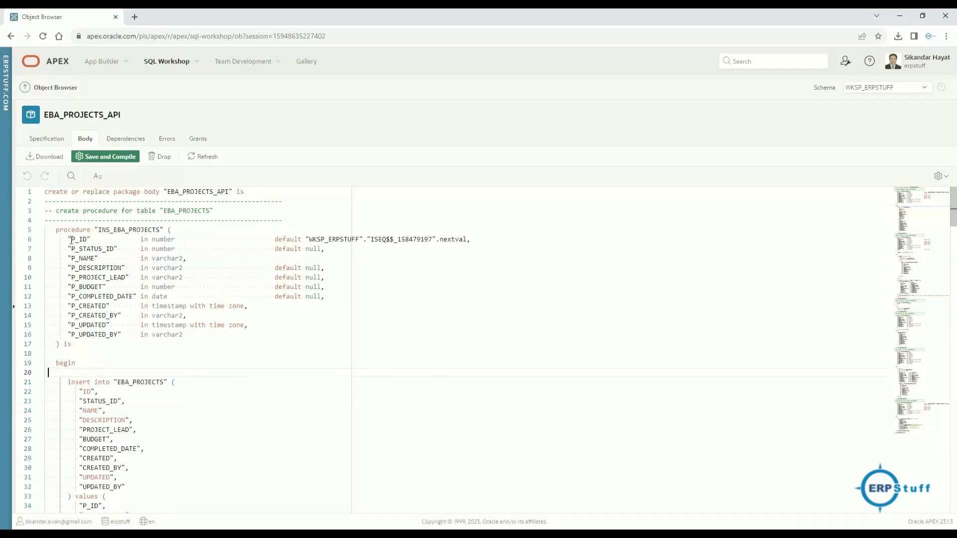
left_click_drag(68, 249, 104, 287)
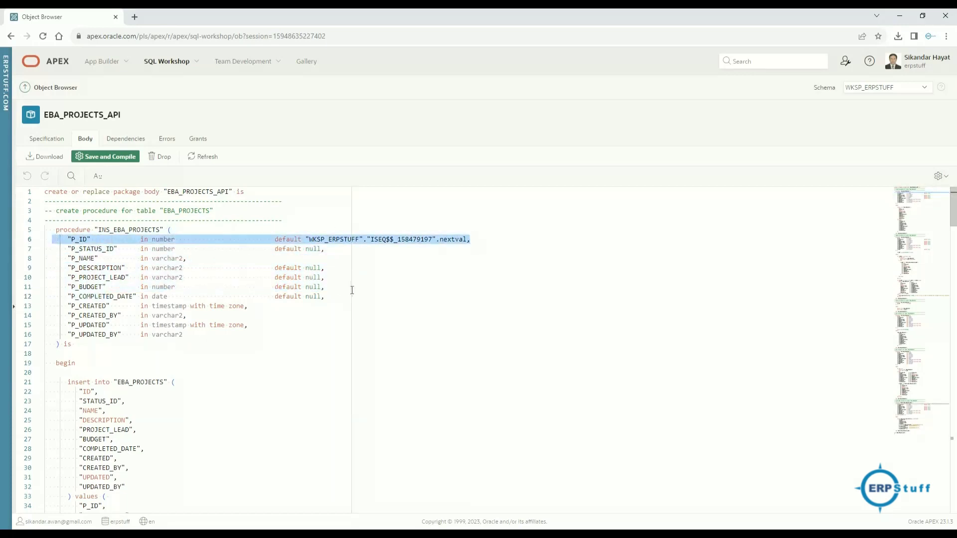
scroll("down", 3)
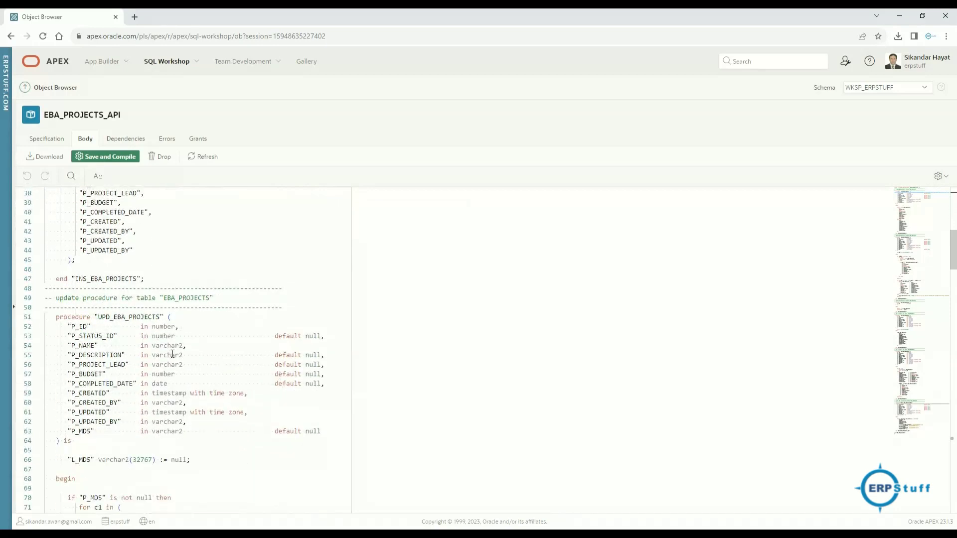
scroll("down", 3)
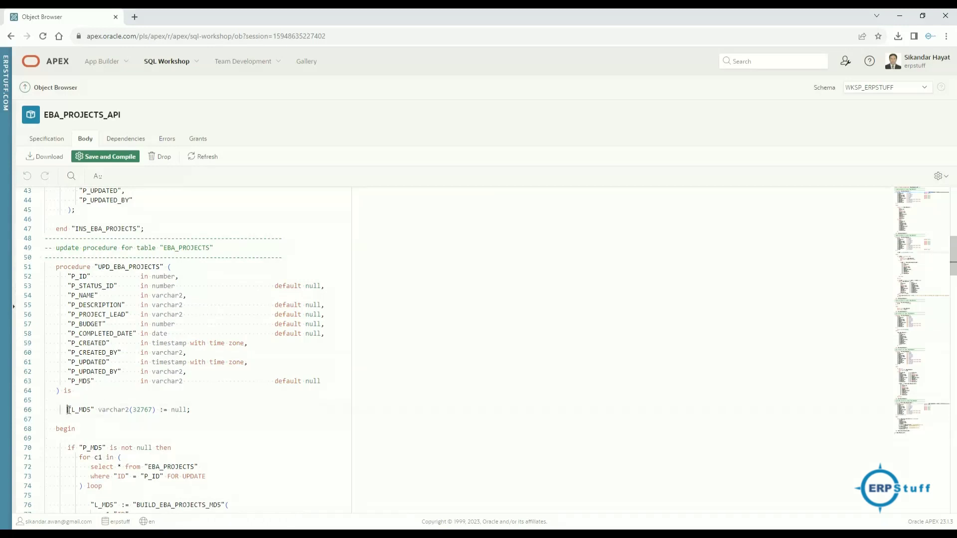
double_click(80, 409)
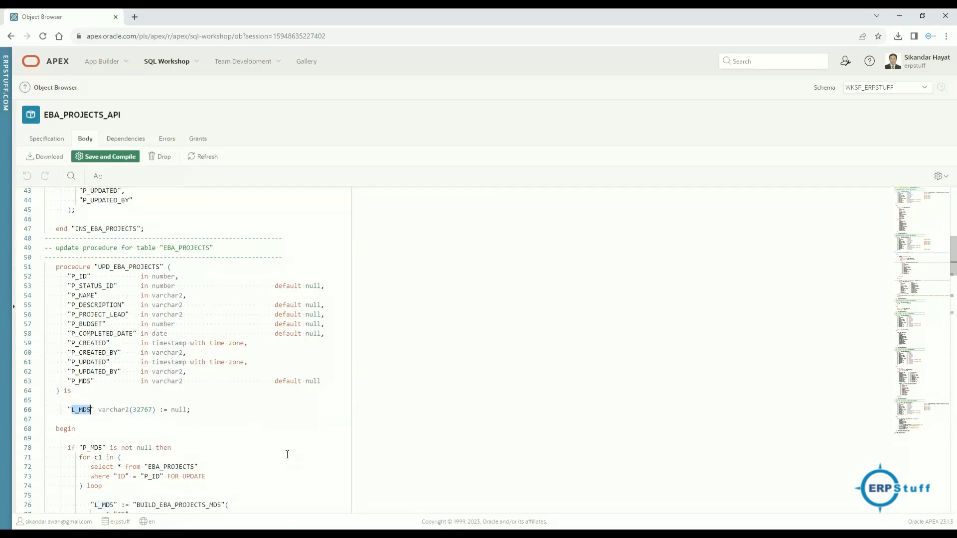
scroll("down", 3)
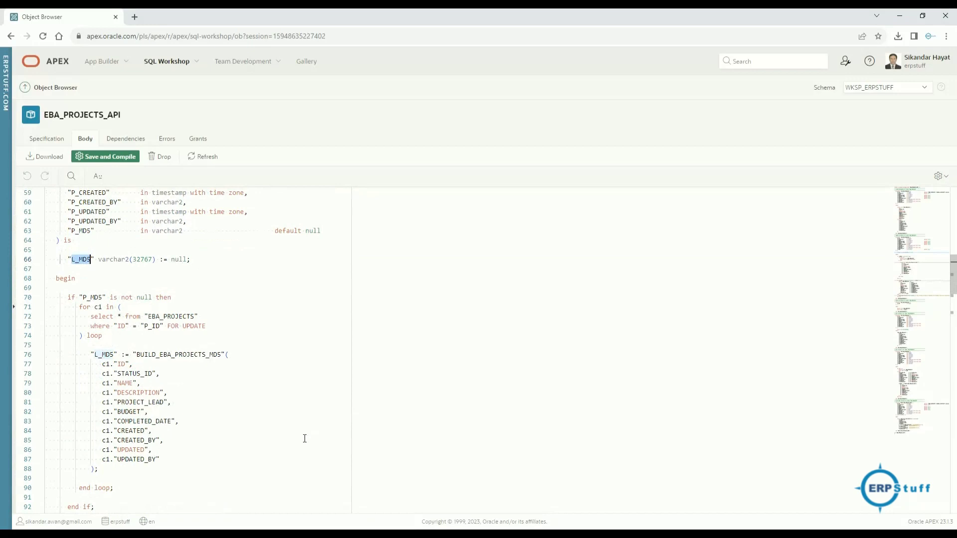
scroll("down", 3)
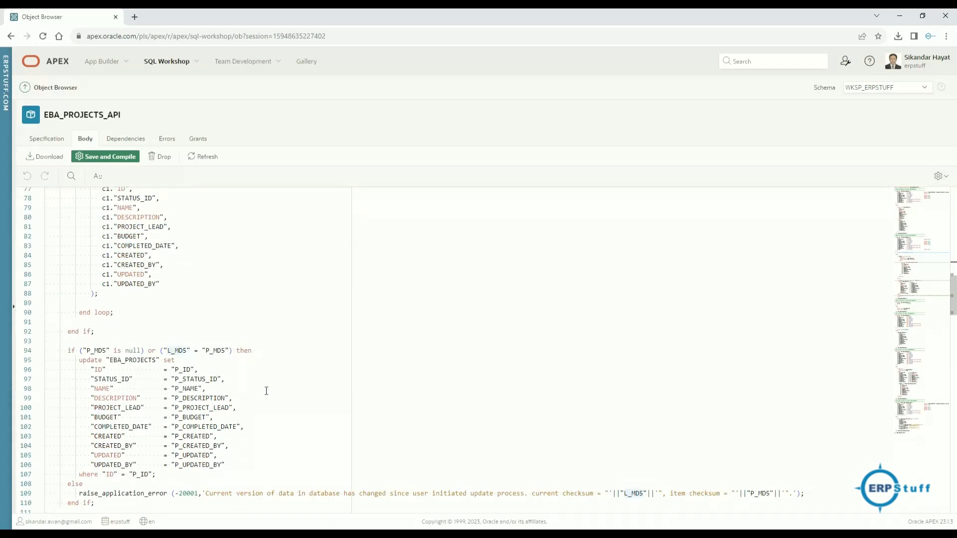
scroll("down", 3)
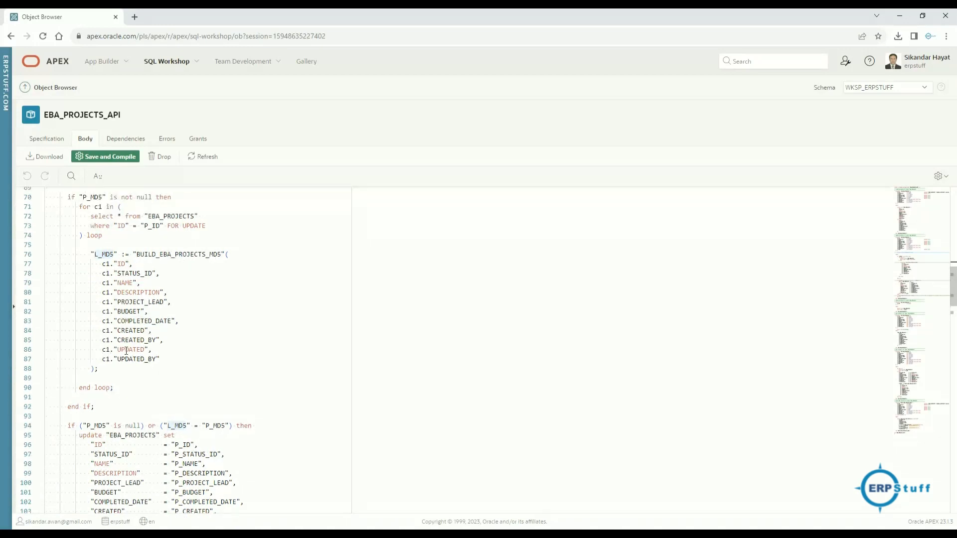
double_click(213, 254)
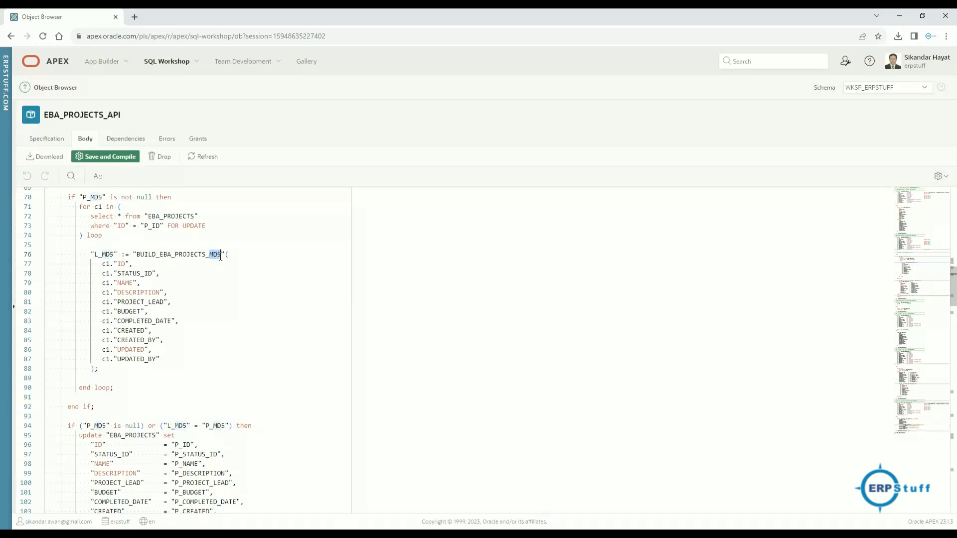
scroll("down", 3)
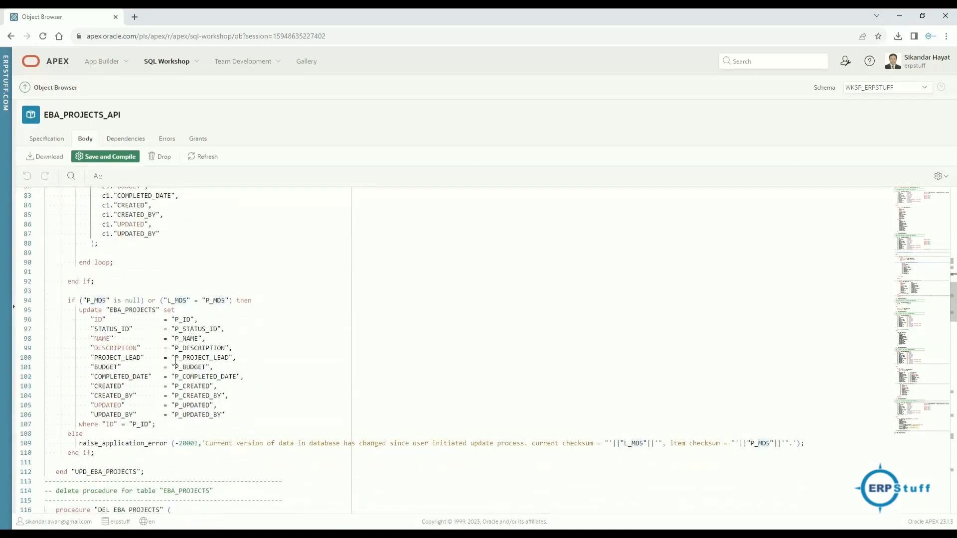
scroll("down", 3)
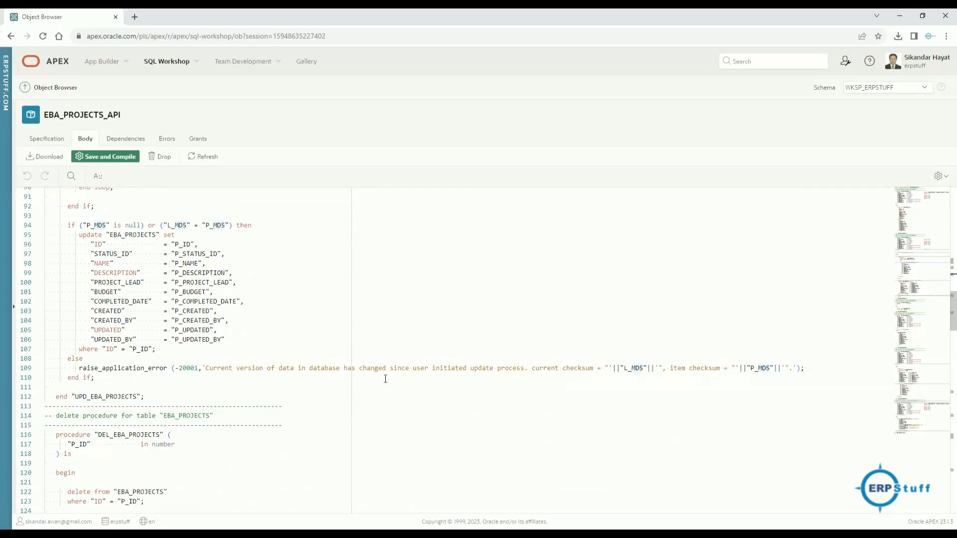
mouse_move(512, 382)
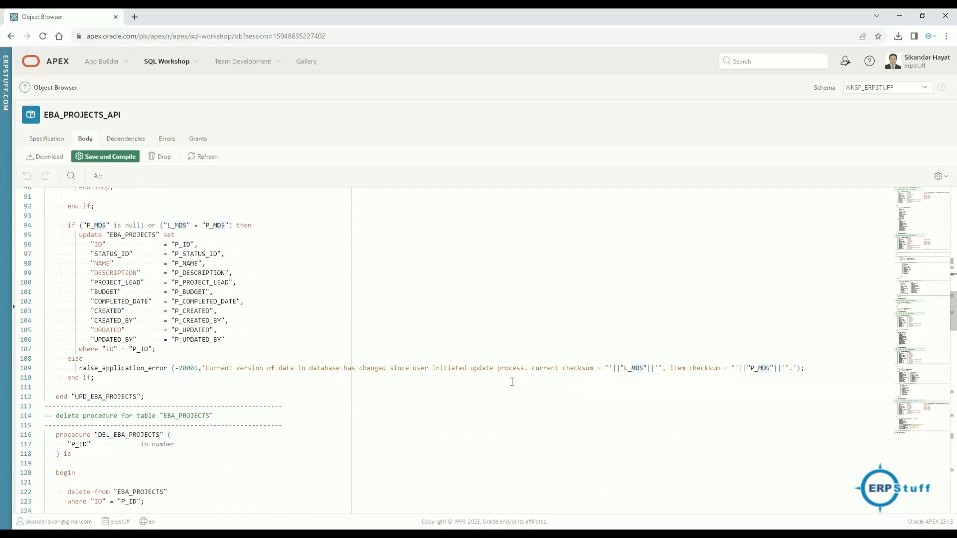
mouse_move(607, 379)
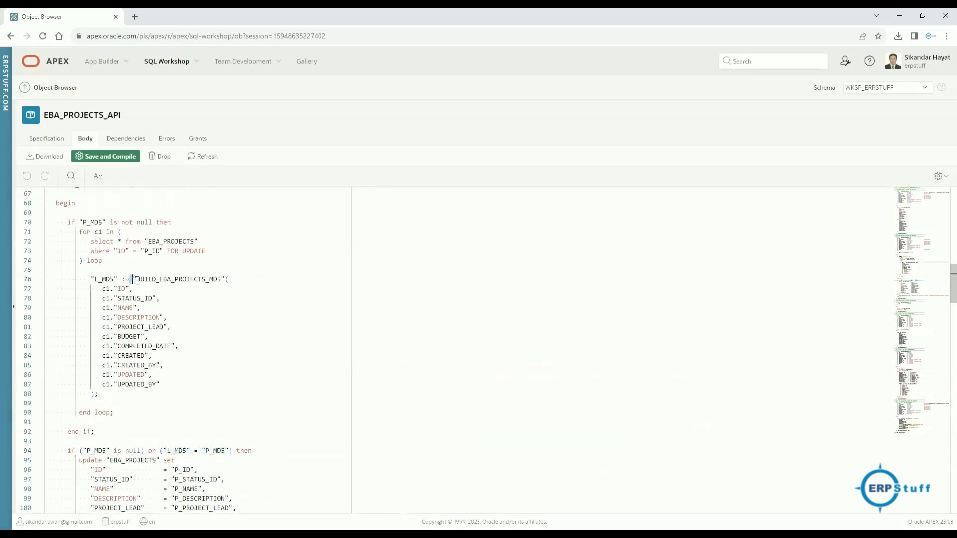
double_click(177, 279)
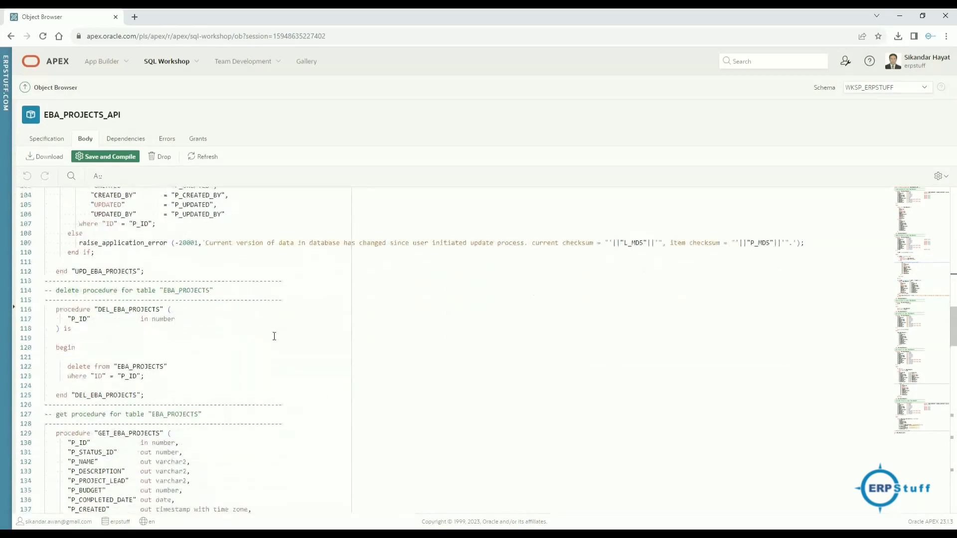
scroll("down", 3)
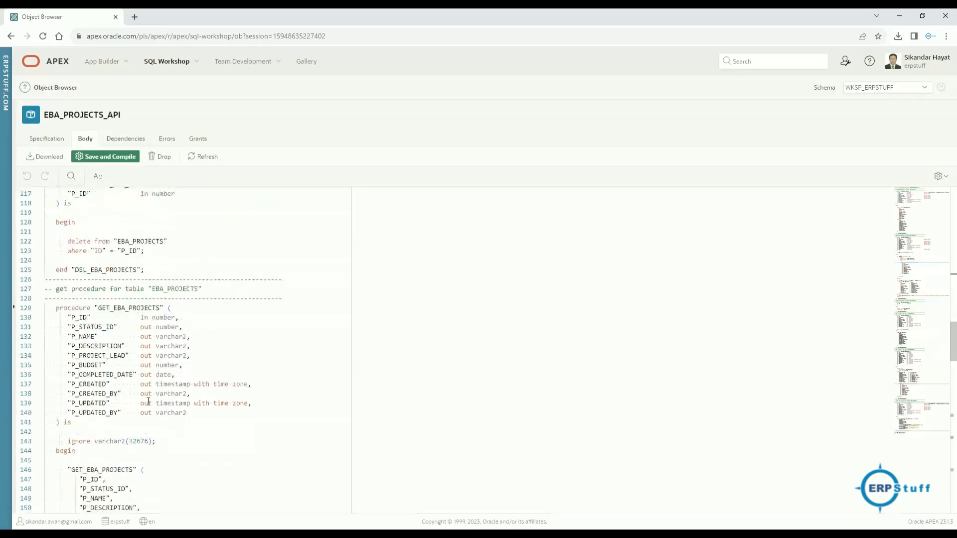
scroll("down", 3)
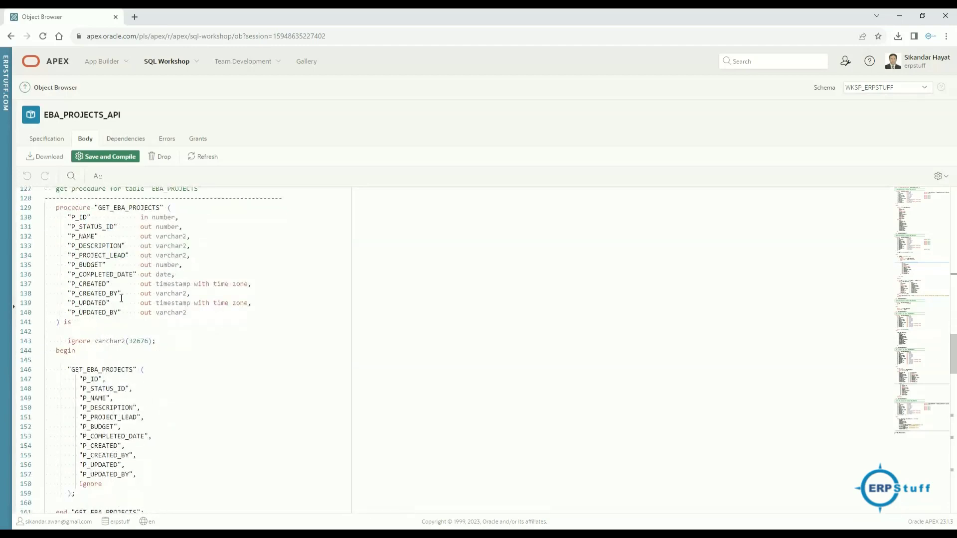
scroll("down", 3)
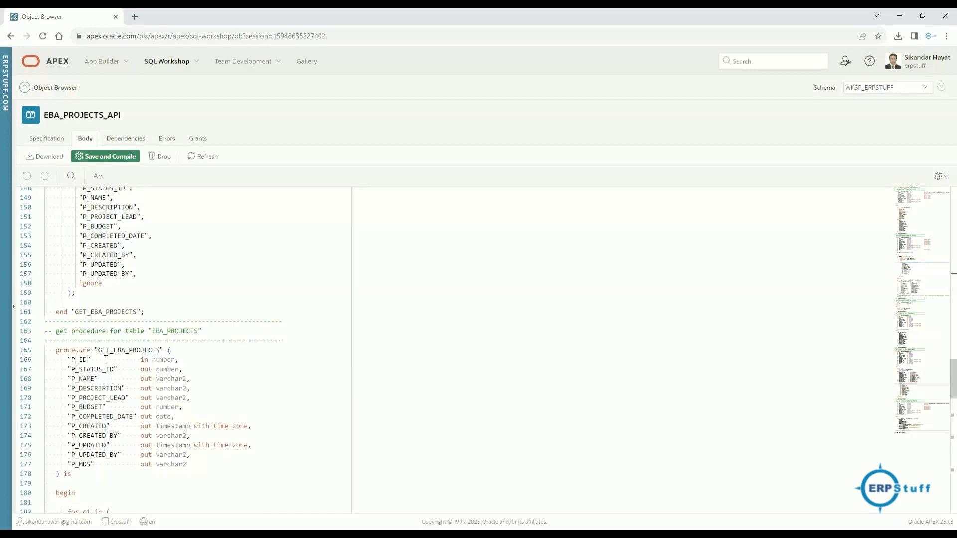
scroll("down", 3)
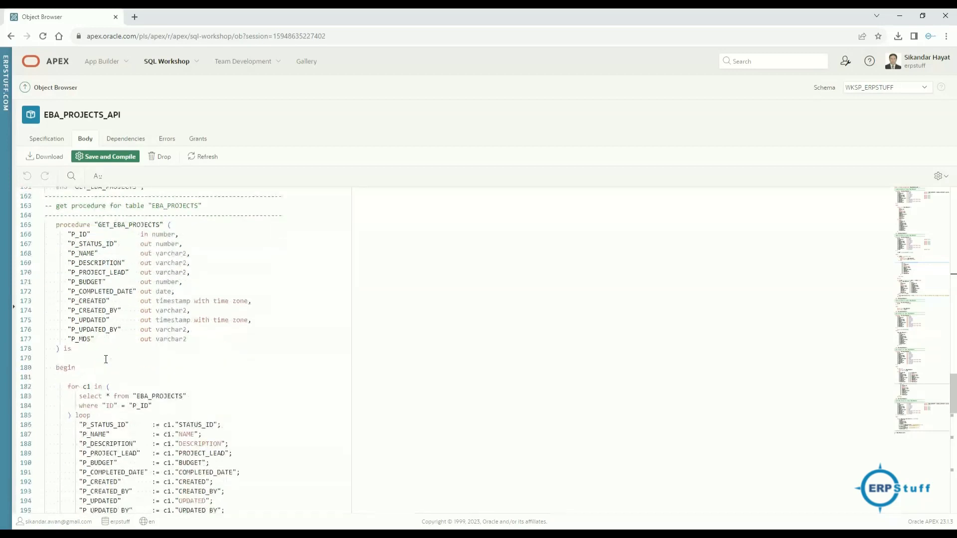
scroll("down", 3)
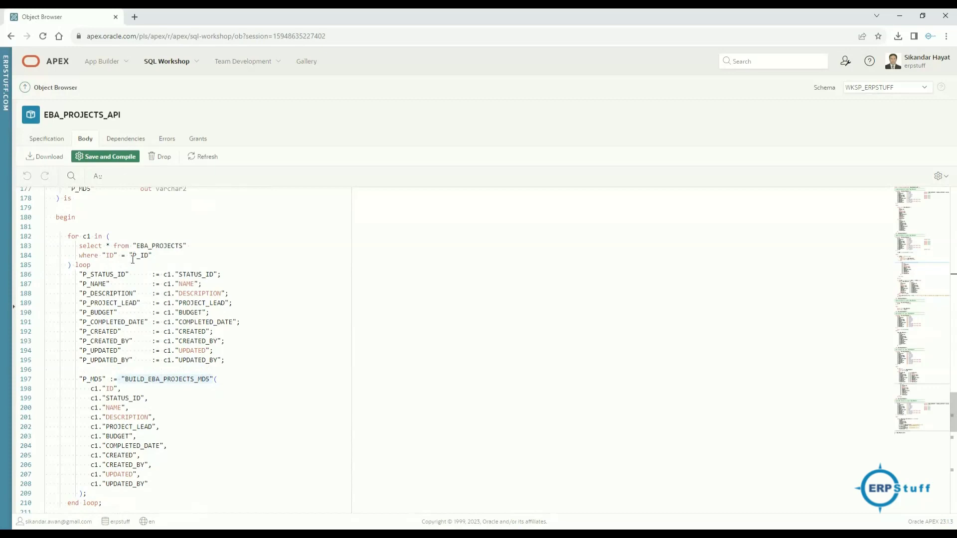
scroll("down", 3)
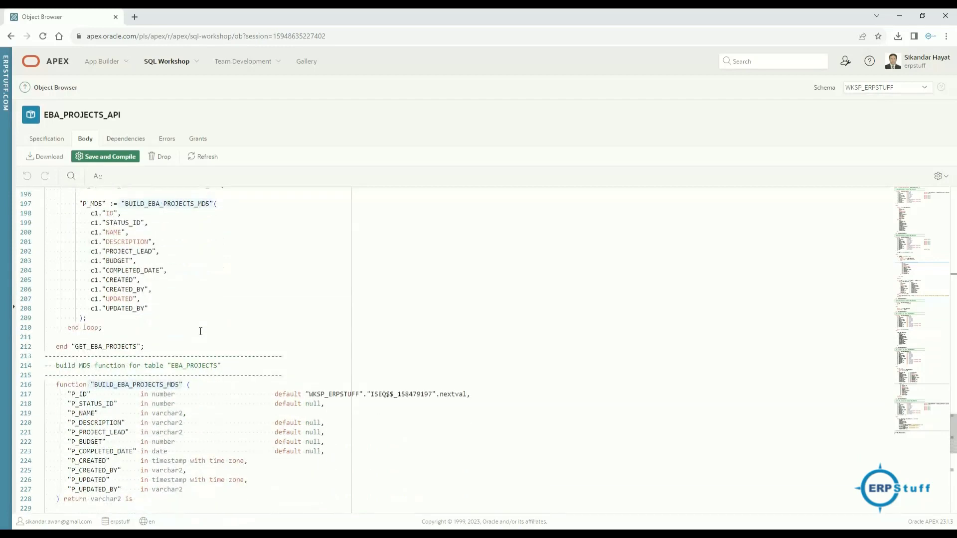
scroll("down", 3)
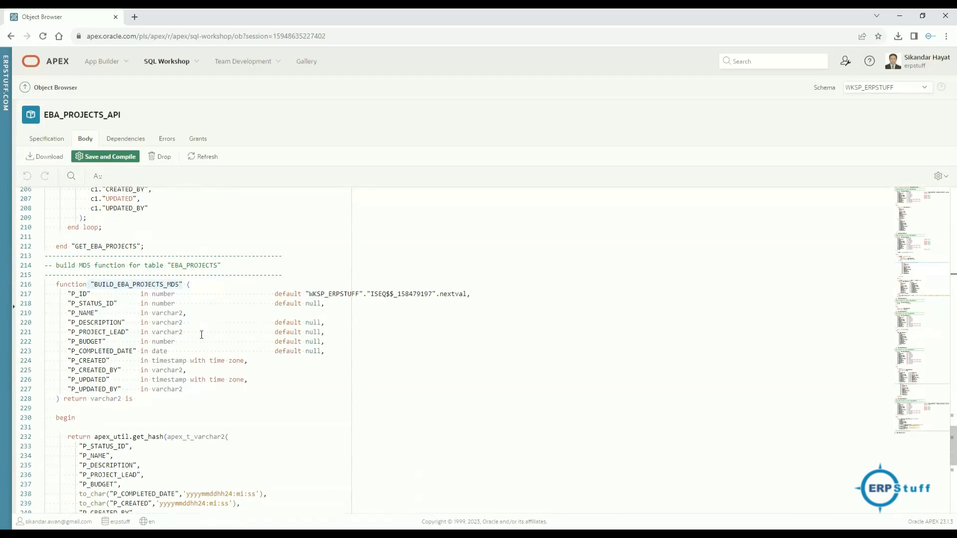
scroll("down", 3)
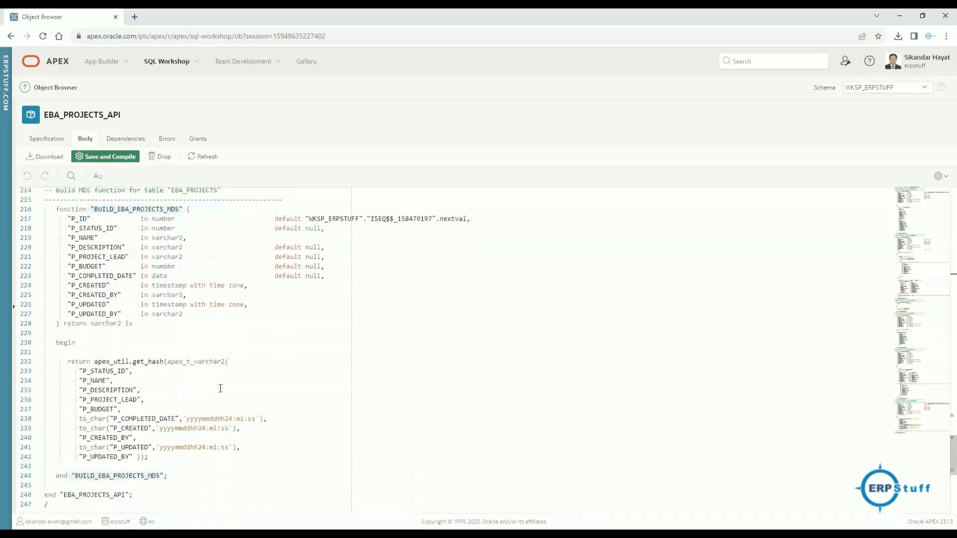
scroll("down", 3)
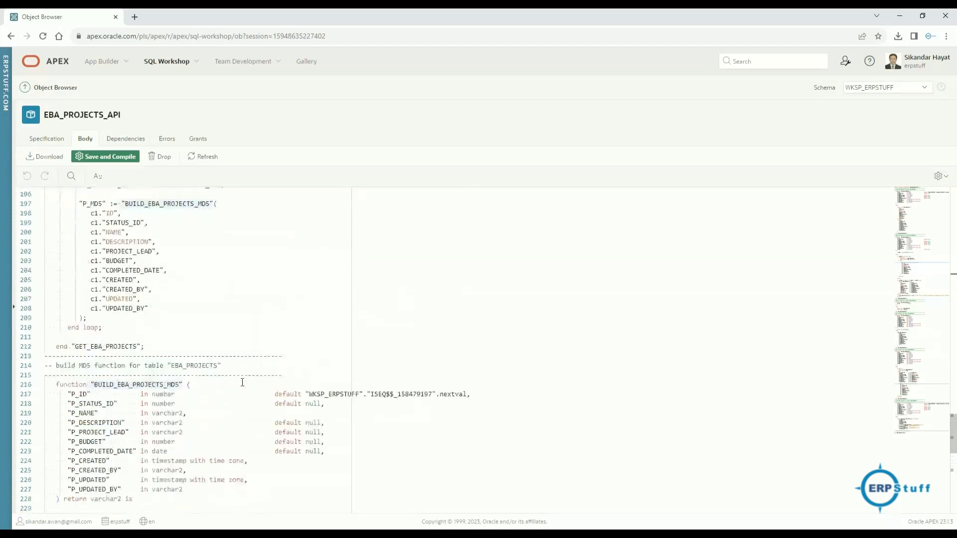
scroll("down", 3)
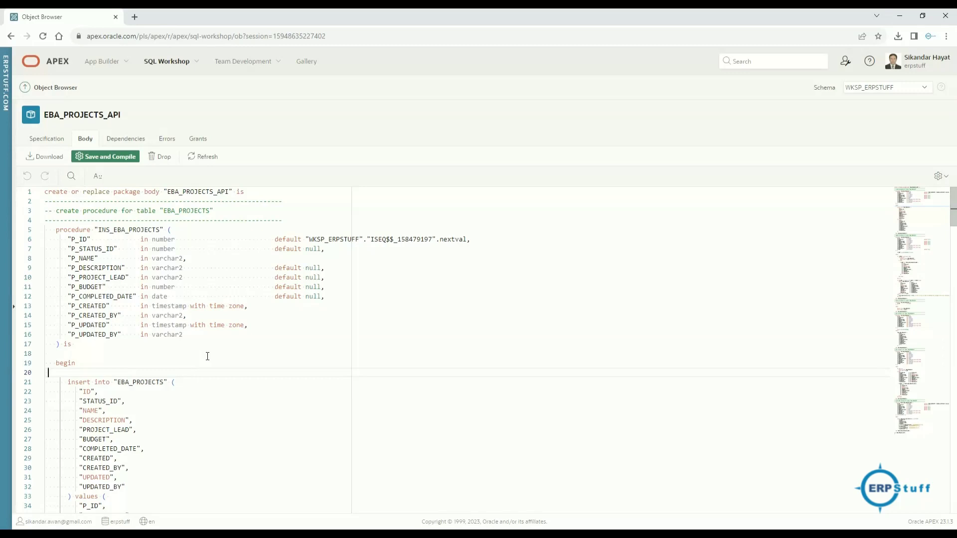
mouse_move(231, 368)
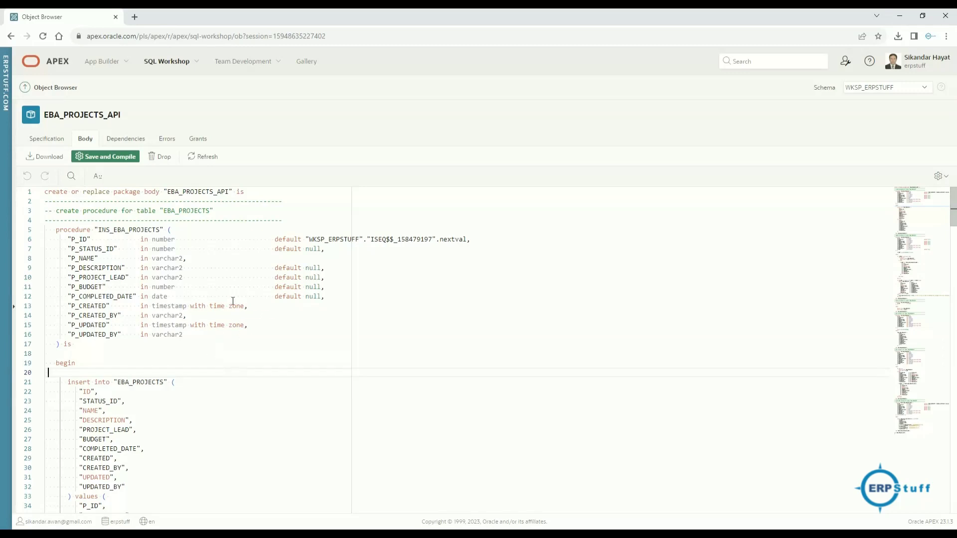
mouse_move(263, 293)
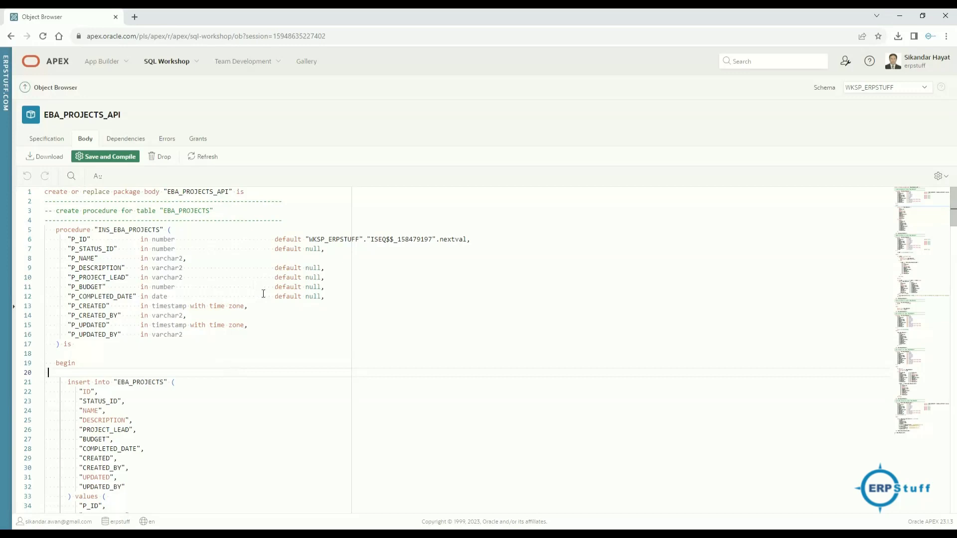
mouse_move(290, 321)
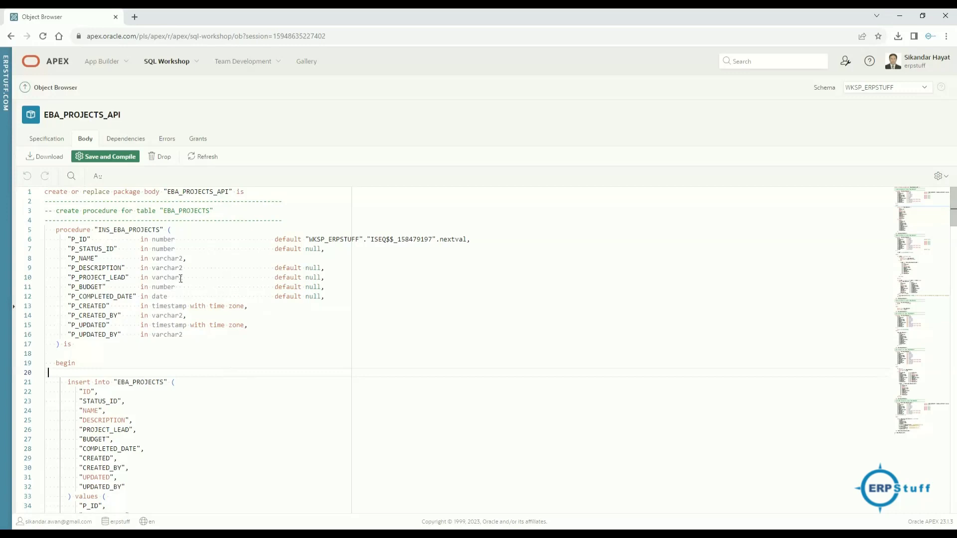
mouse_move(146, 187)
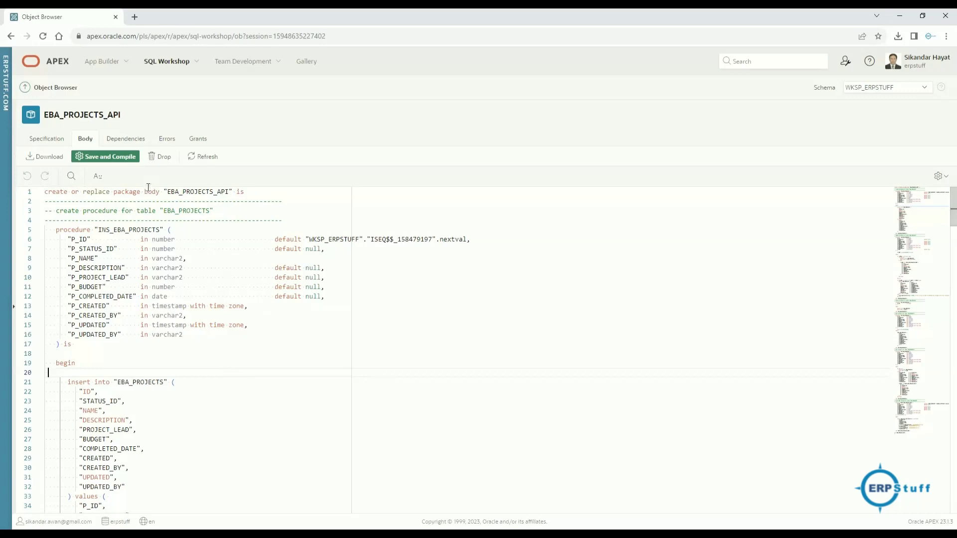
mouse_move(220, 321)
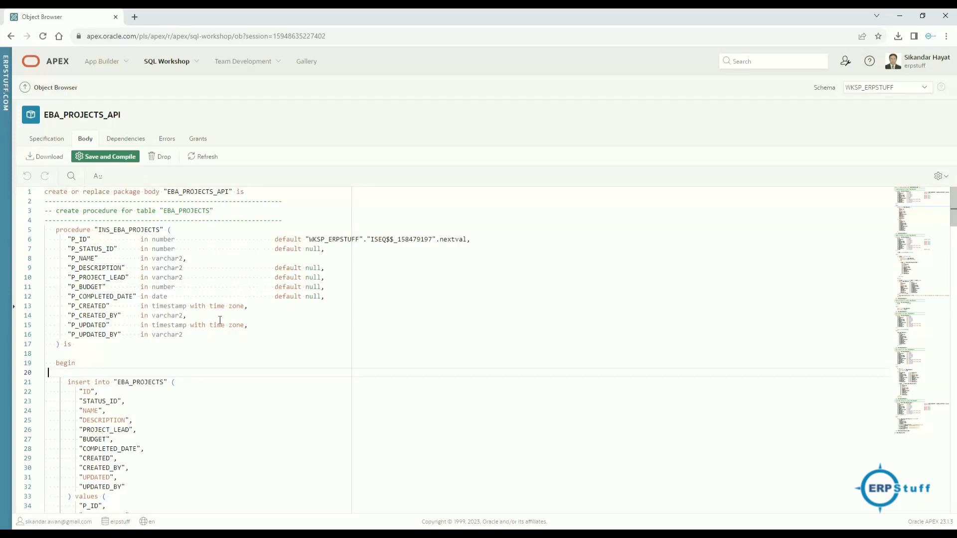
mouse_move(228, 339)
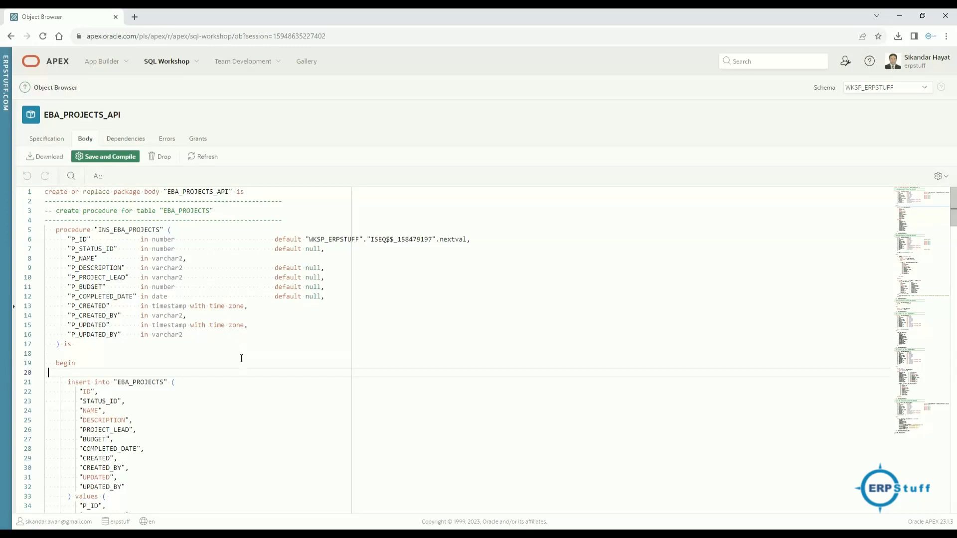
mouse_move(321, 347)
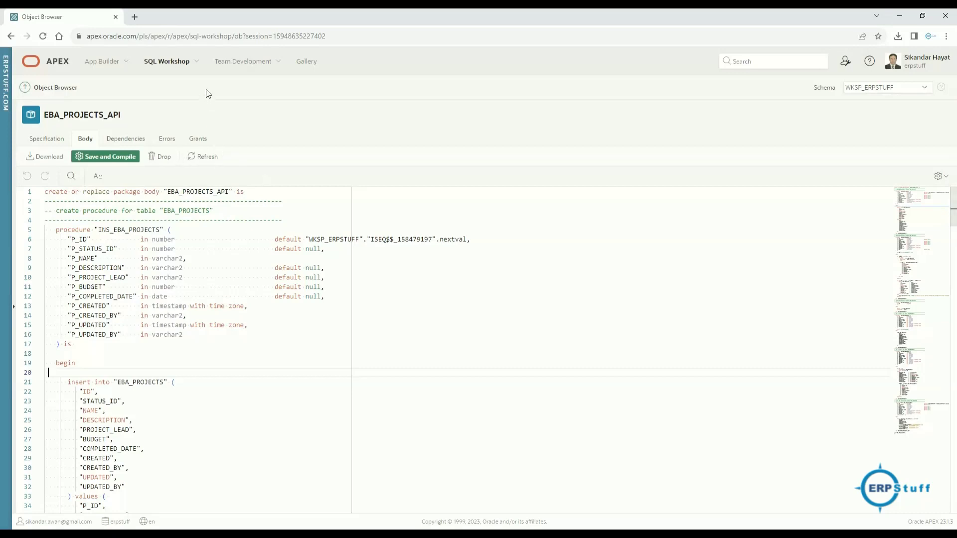
- Open the SQL Workshop menu to reveal its Utilities list
left_click(167, 61)
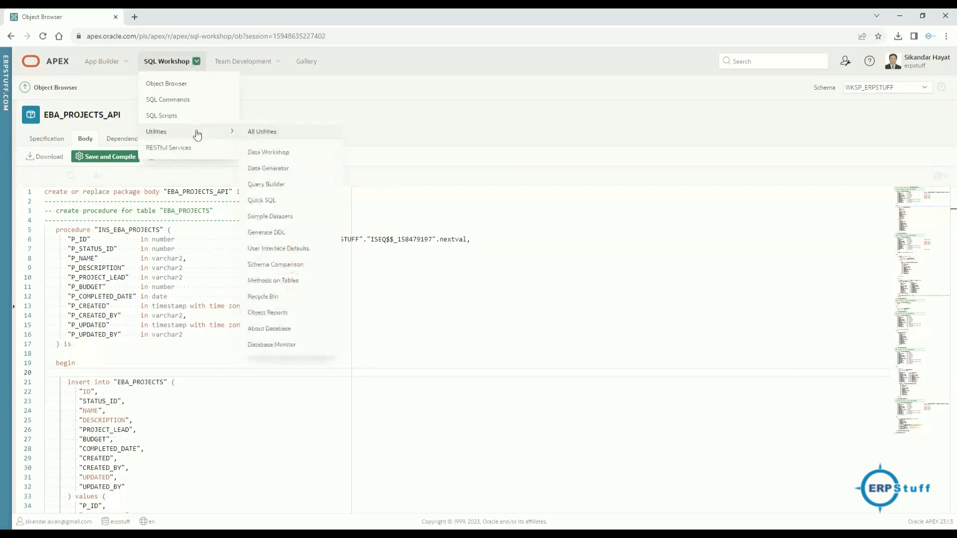
mouse_move(275, 265)
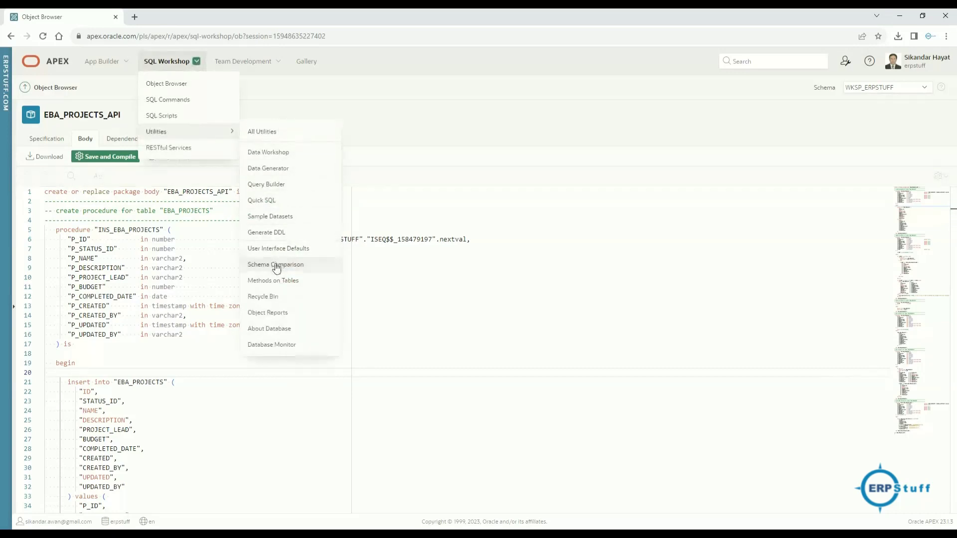